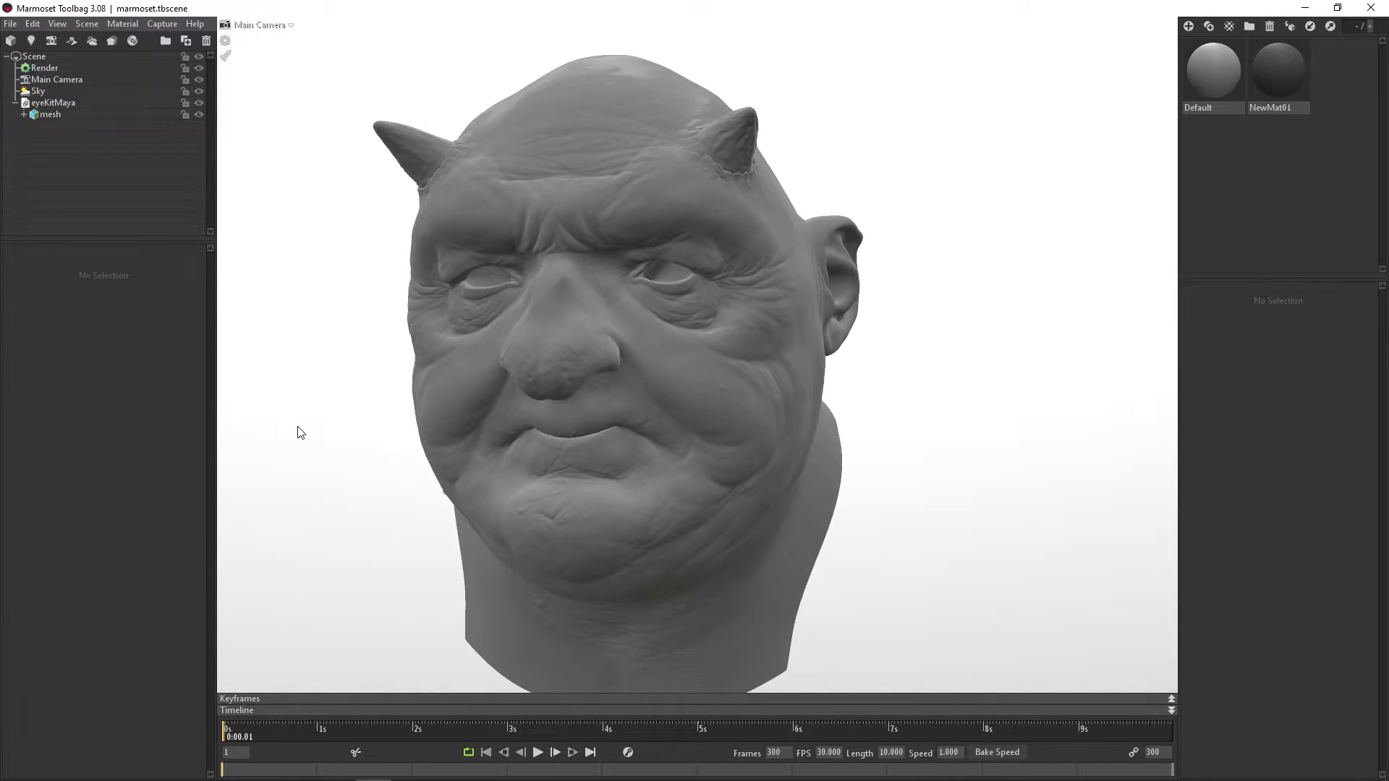
mouse_move(471, 376)
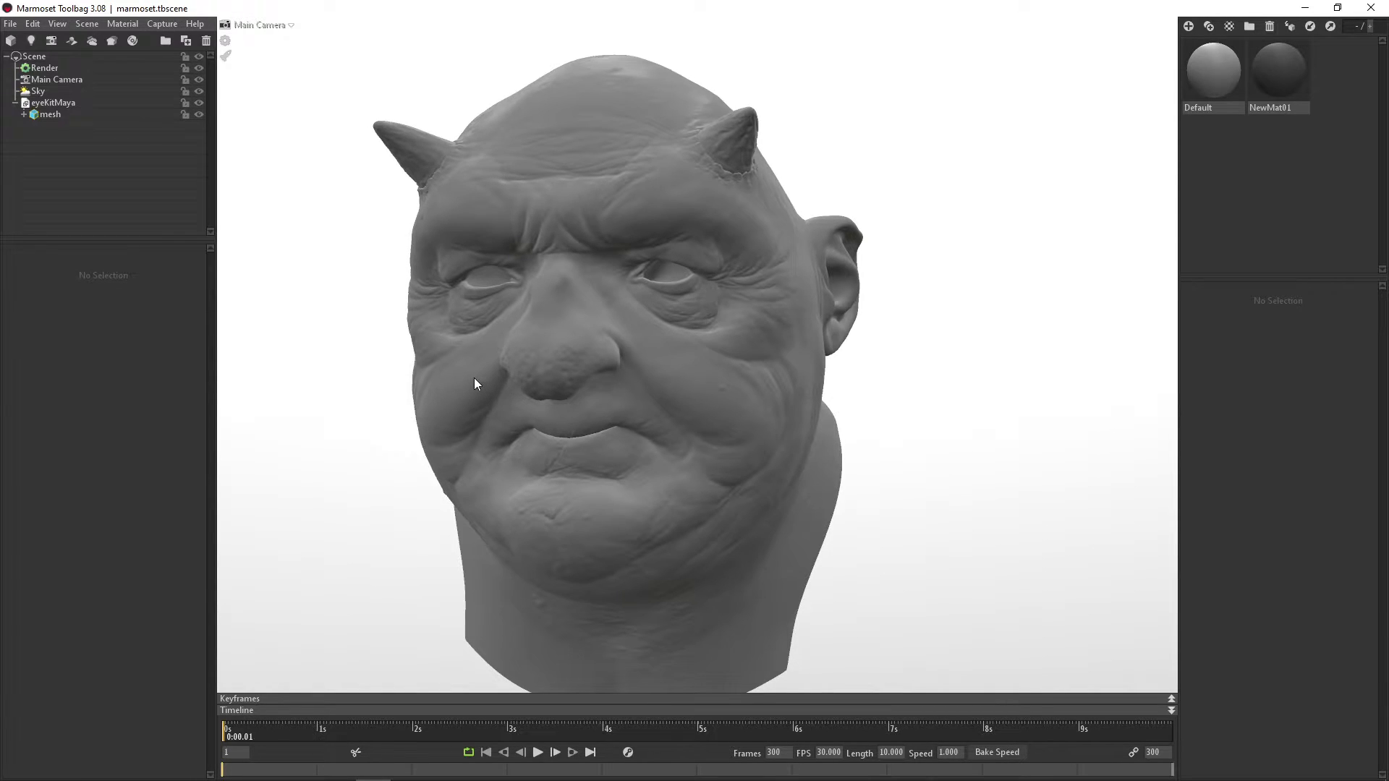
mouse_move(646, 380)
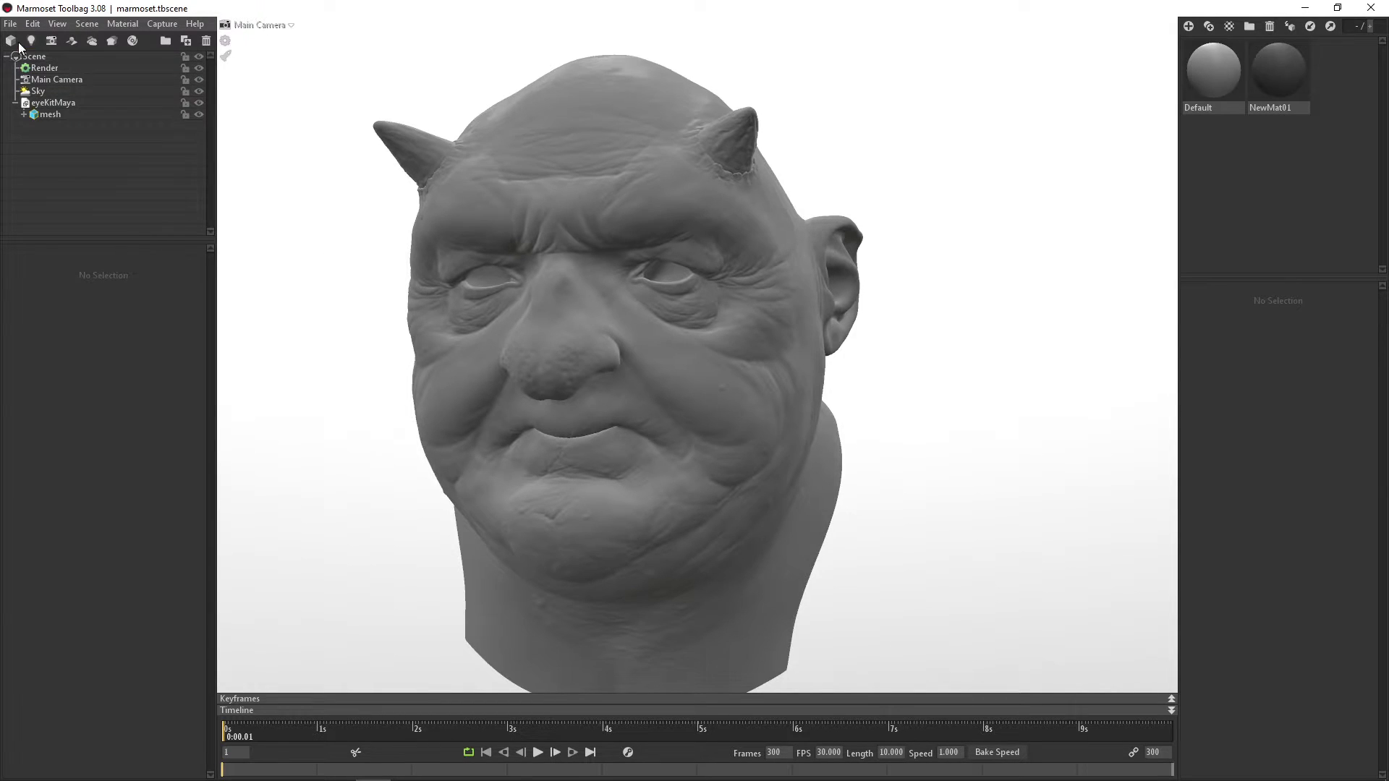
Step: Import the Realtime_Eyes model via File > Import Model so eyeball and cornea sit in the socket
click(9, 23)
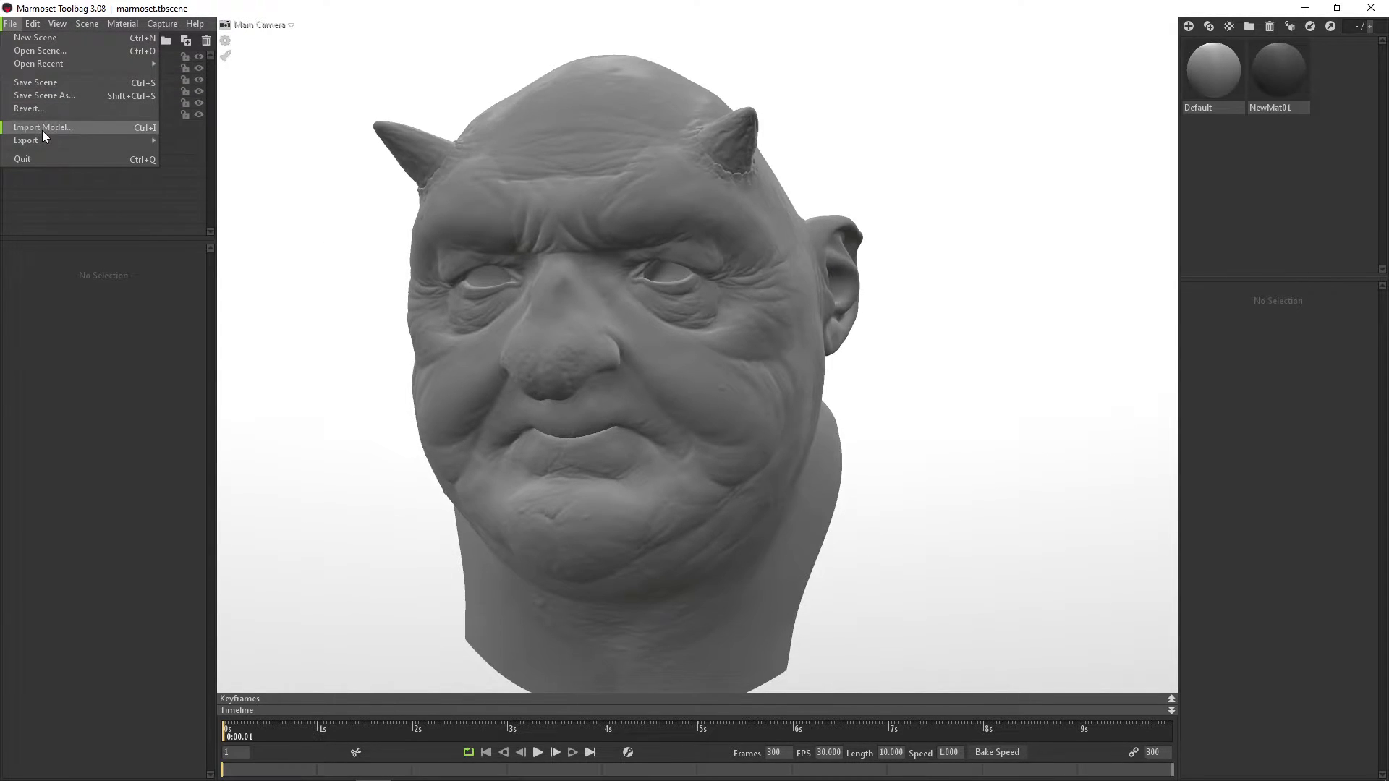
click(43, 128)
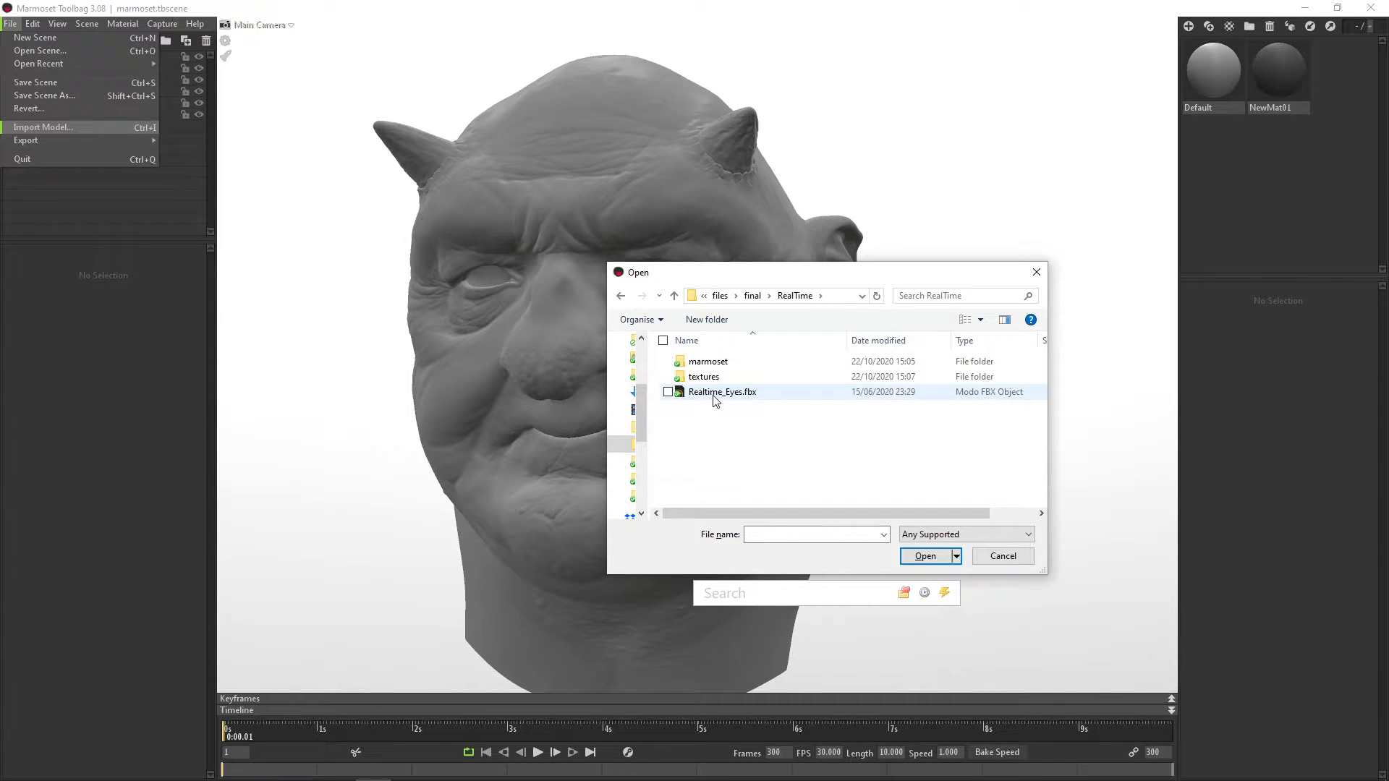
click(926, 555)
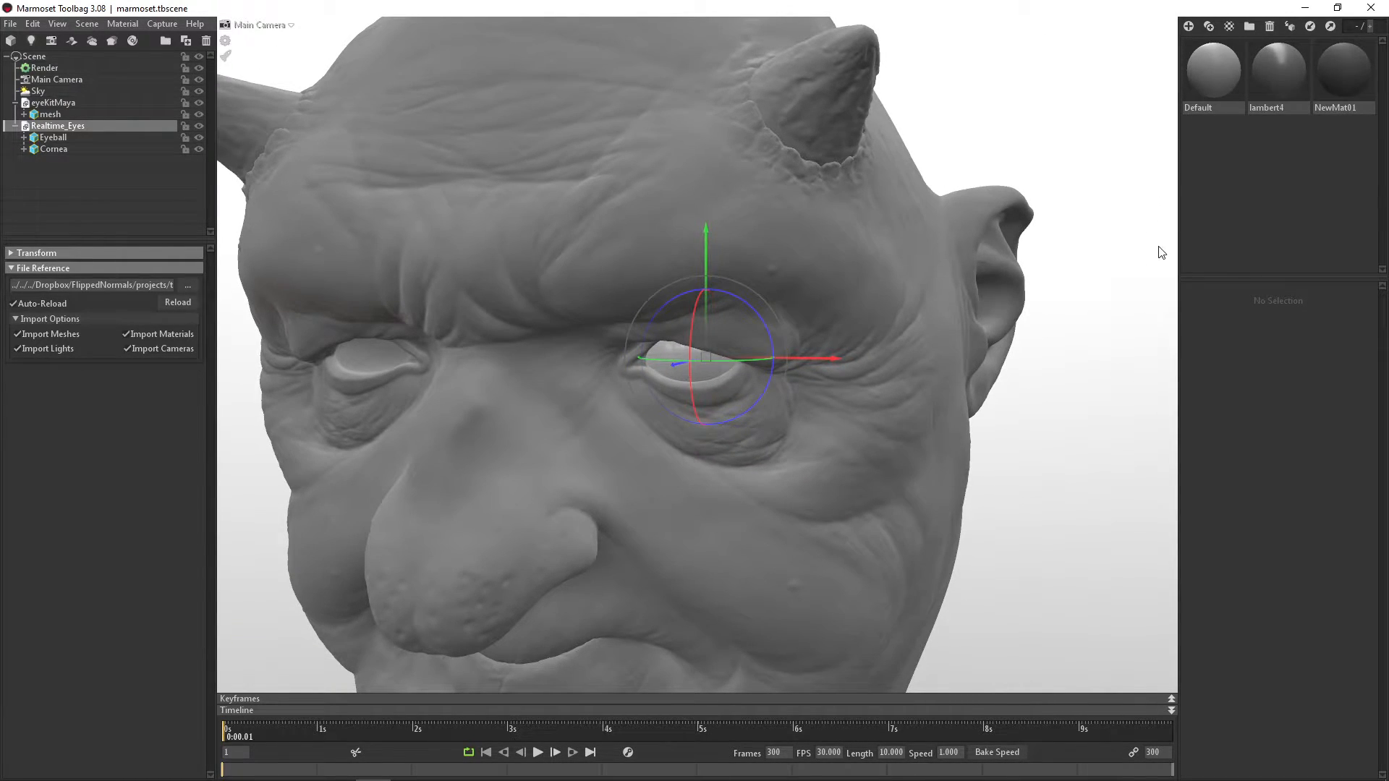
Step: Select the imported Eyeball and Cornea meshes in the outliner, ending on the Eyeball
click(52, 136)
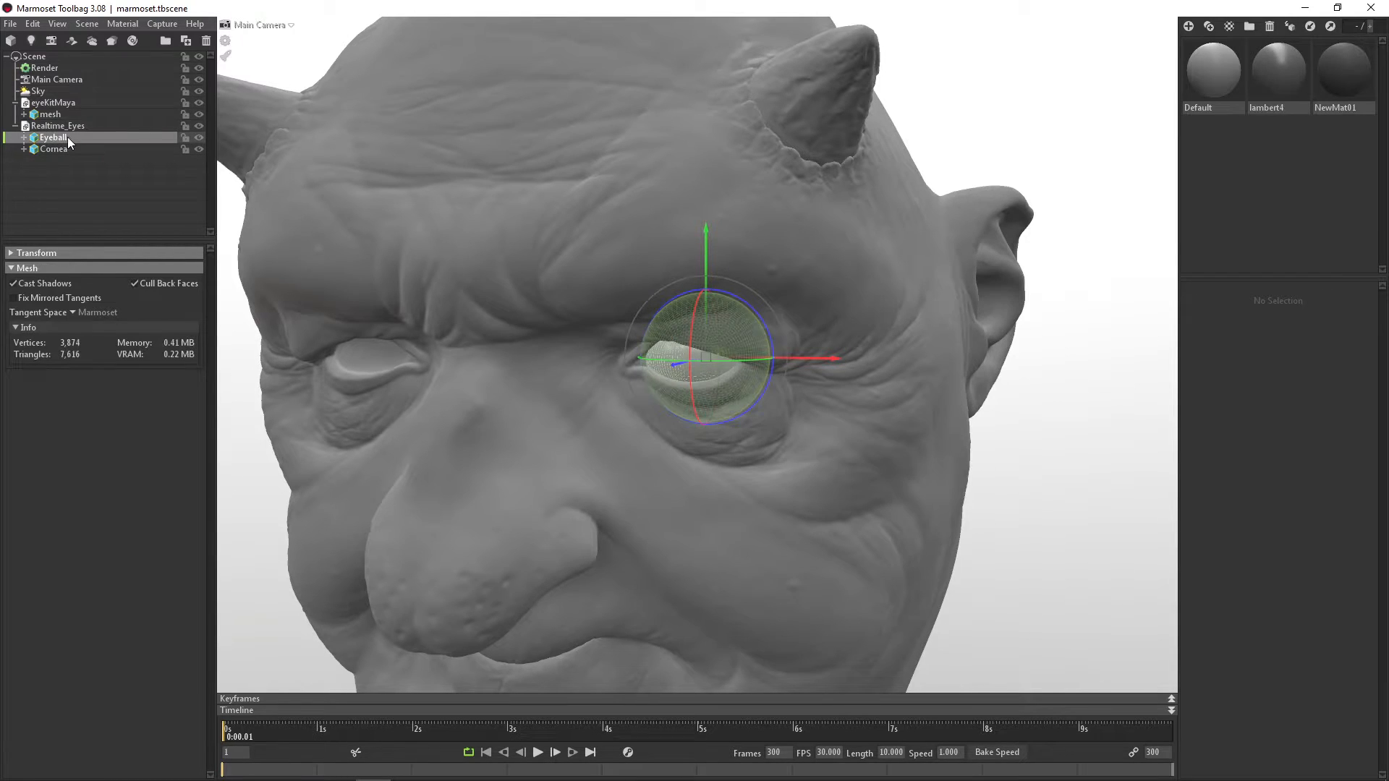
click(45, 148)
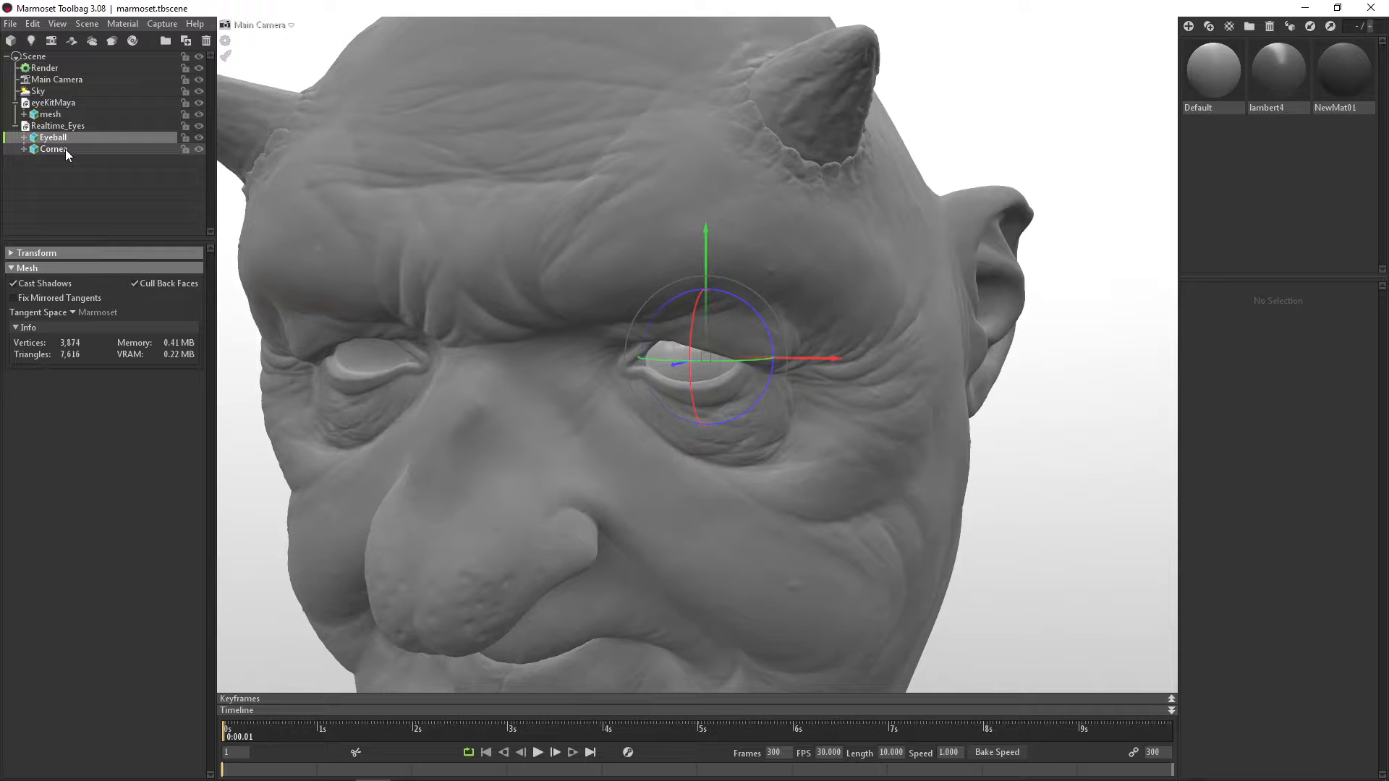
click(49, 148)
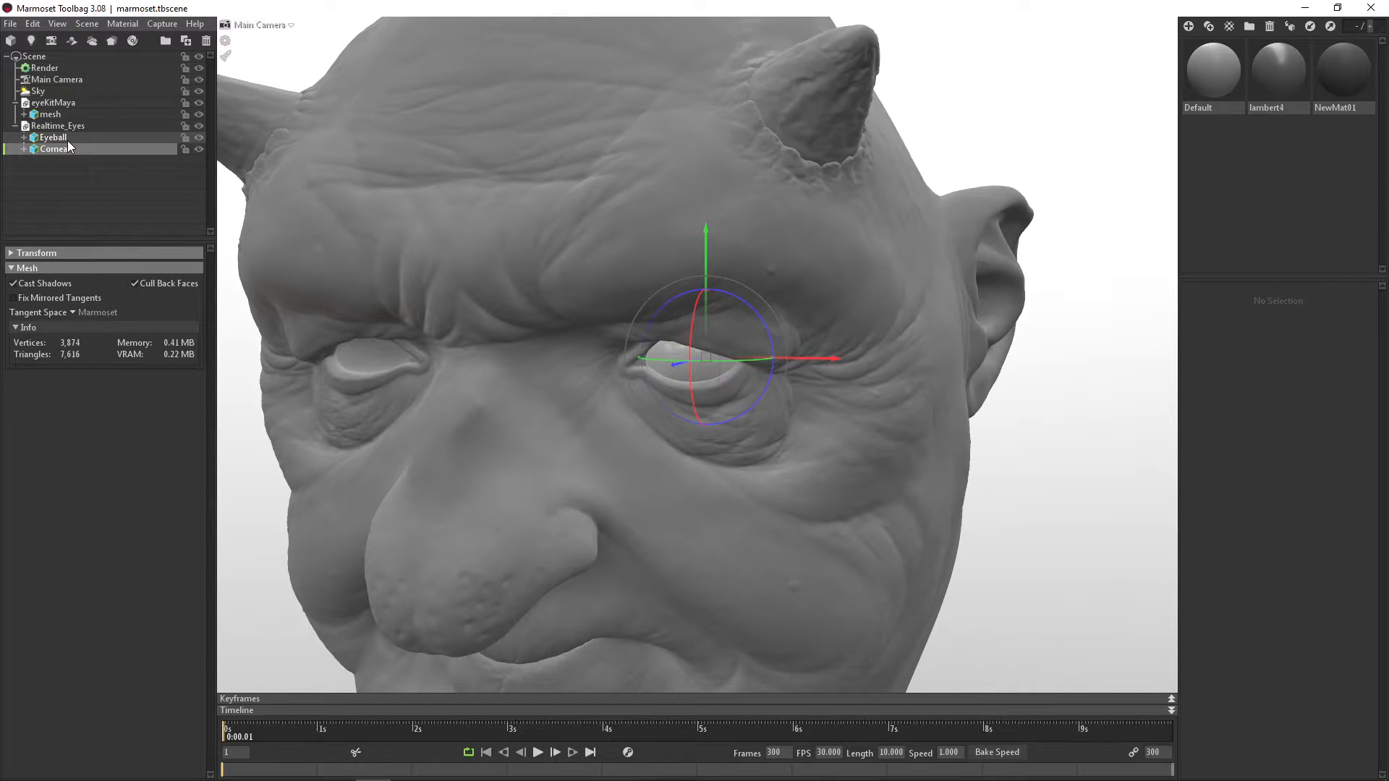
click(52, 136)
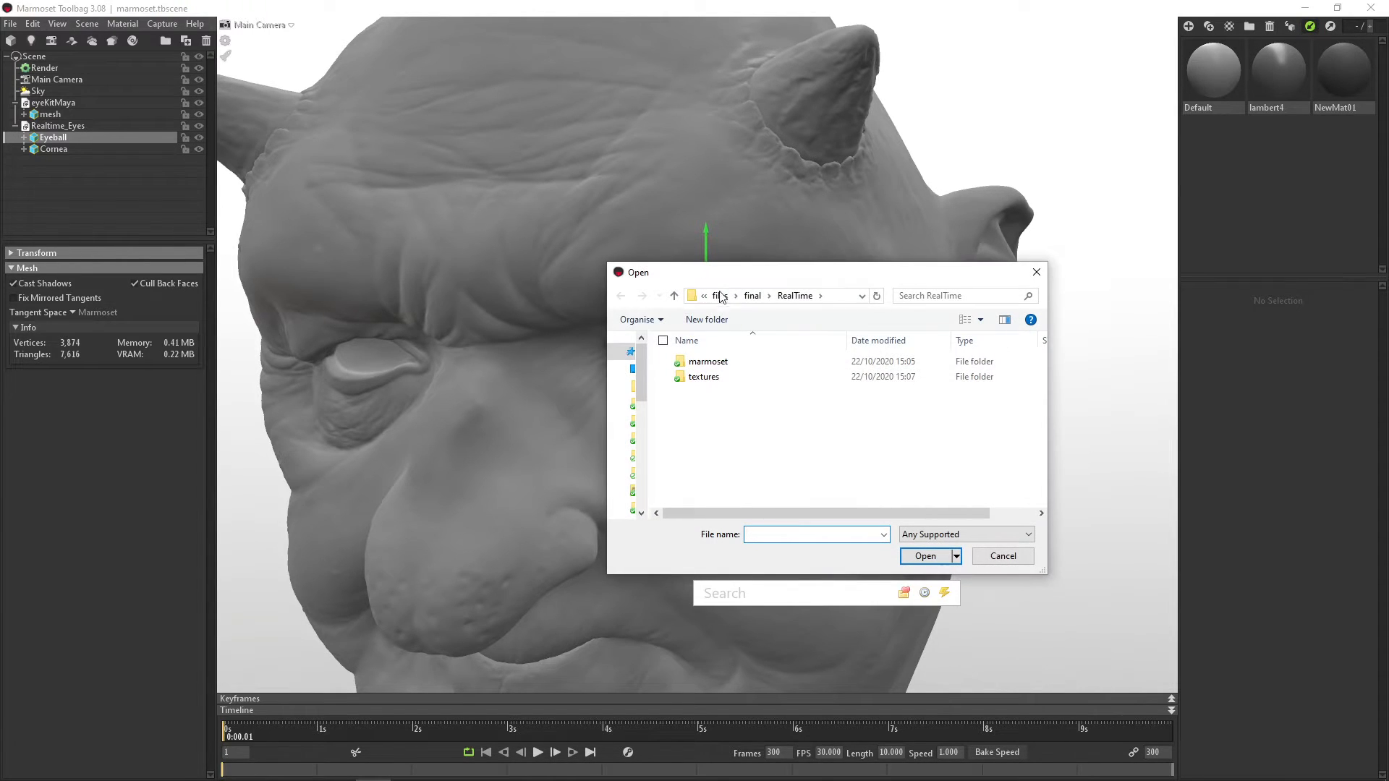
Step: Load cornea.tbmat and eyeball_blue.tbmat from marmoset > marmosetShaders into the library
double_click(707, 361)
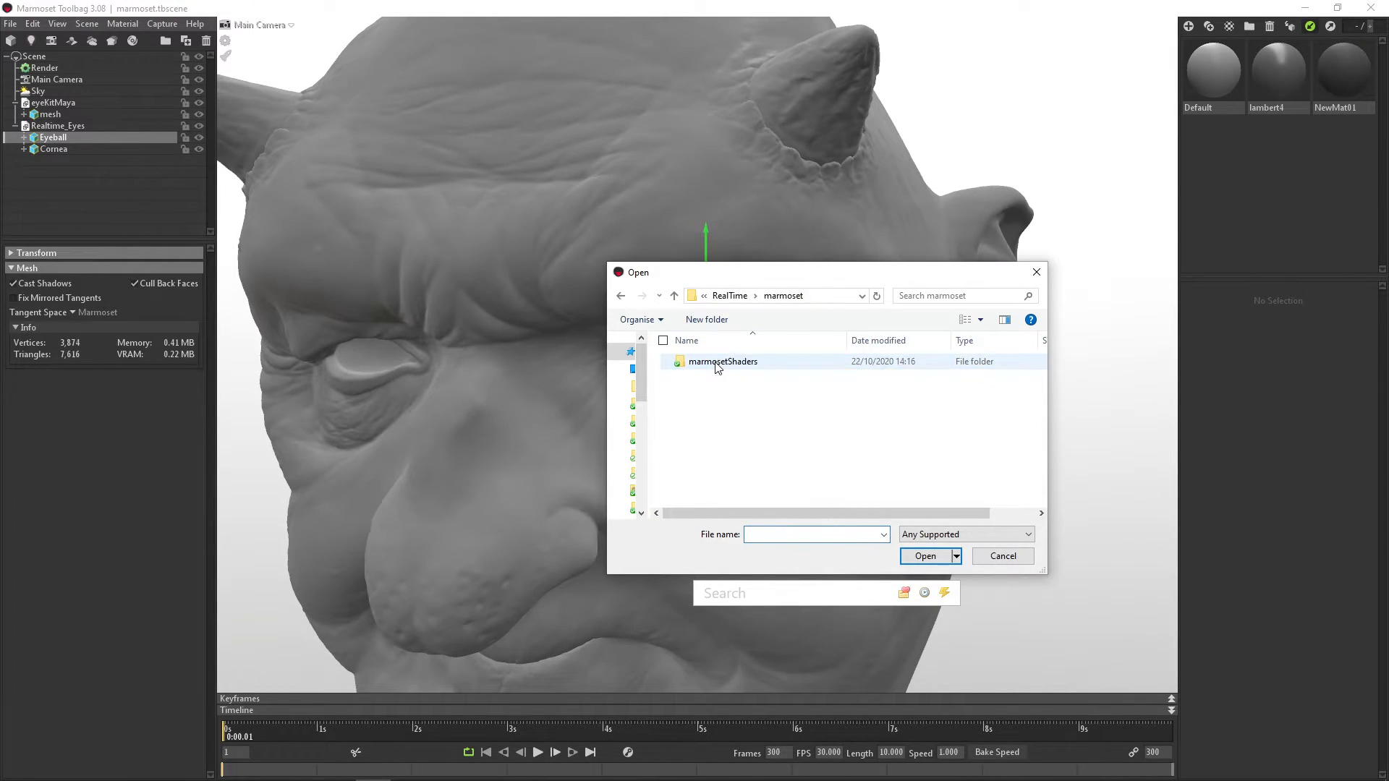
double_click(717, 361)
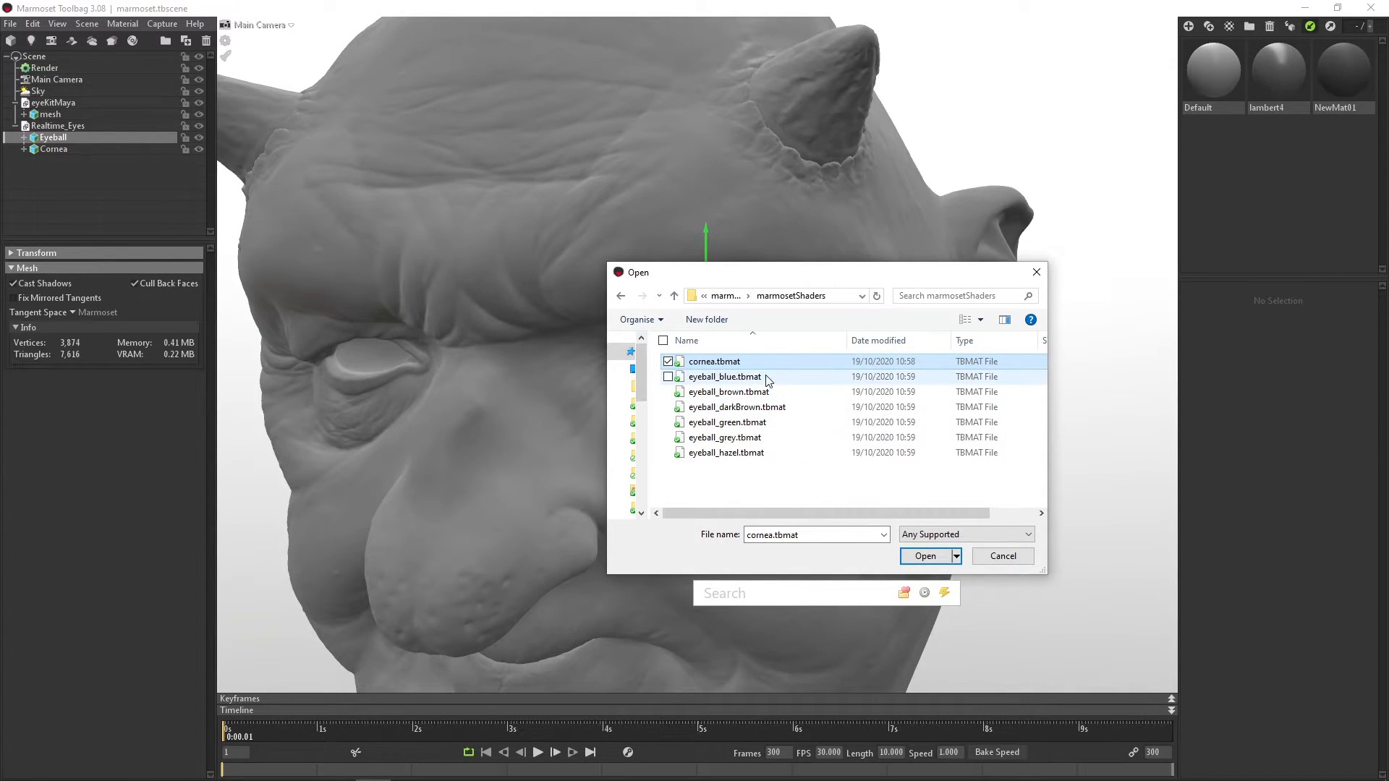
mouse_move(727, 377)
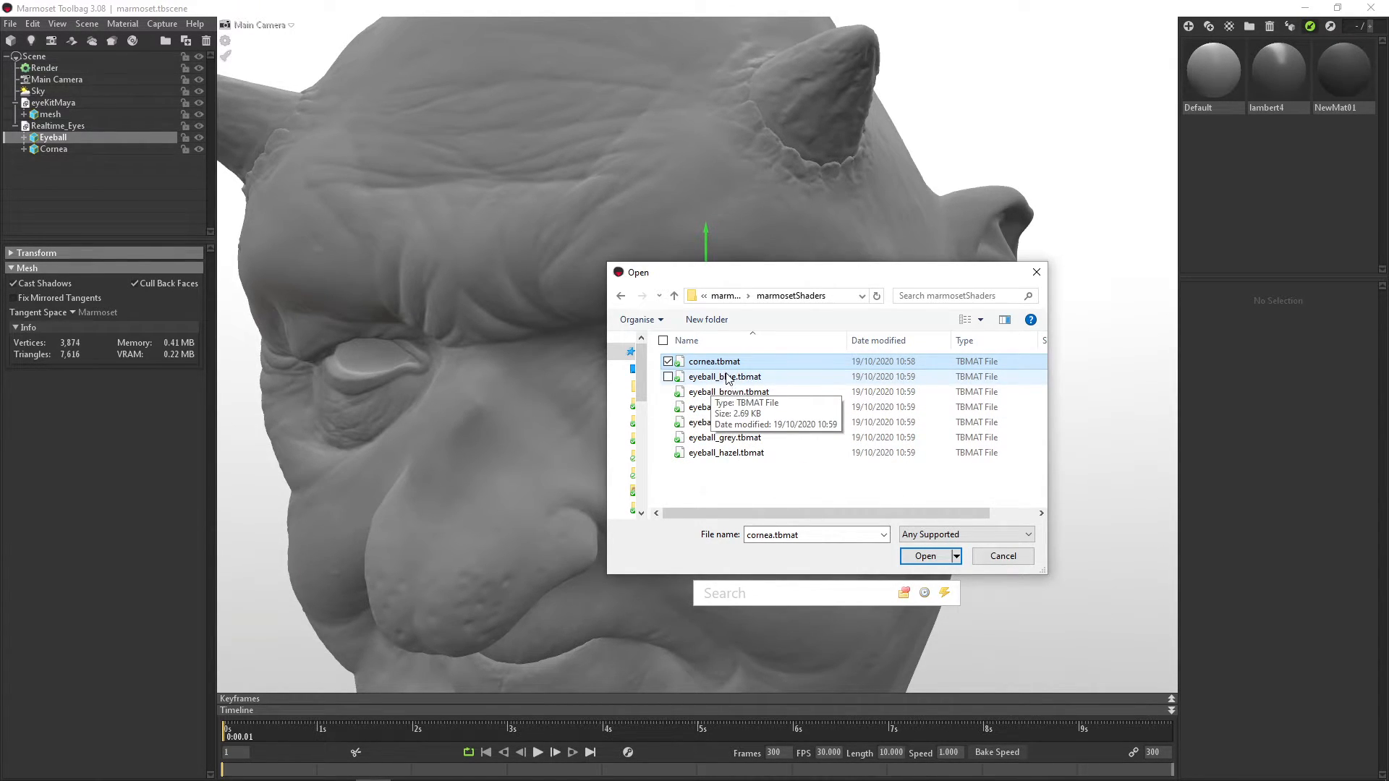
click(668, 376)
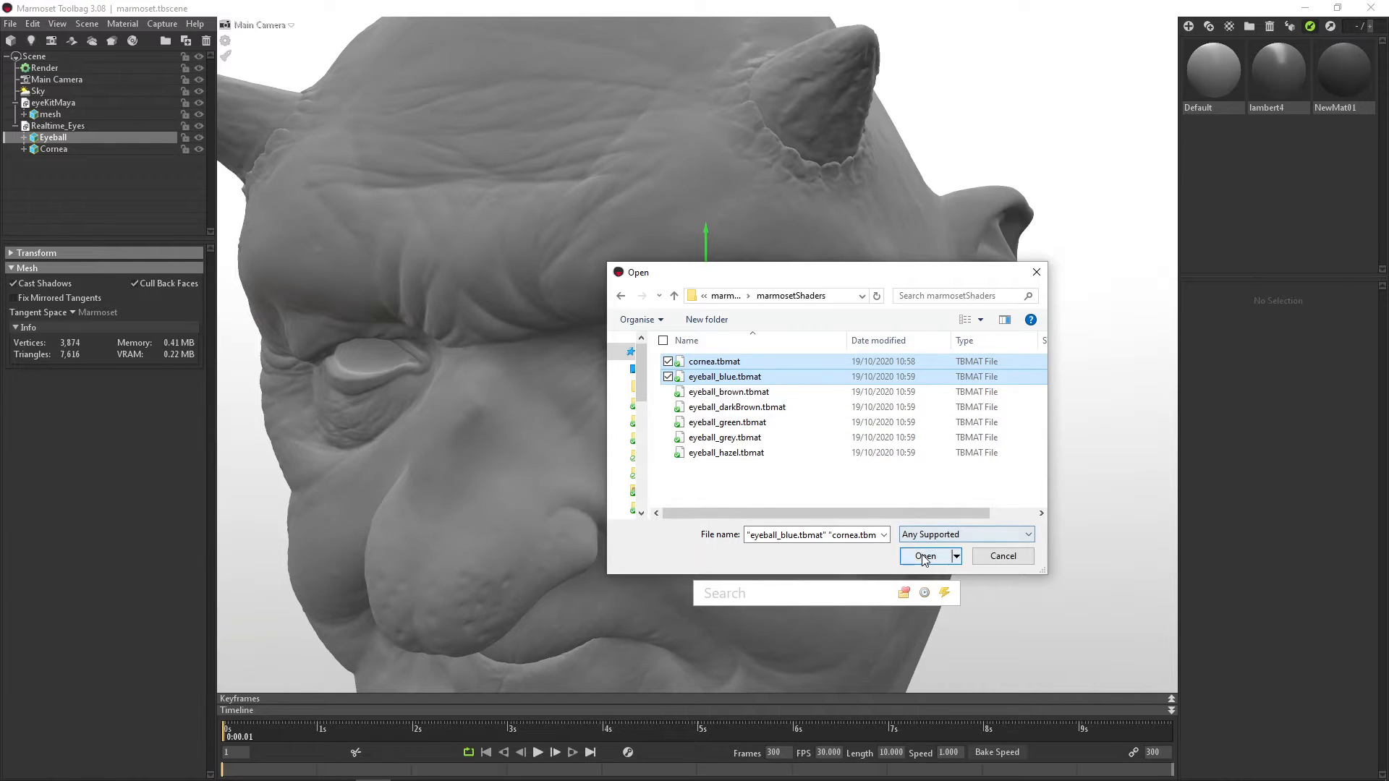
click(925, 555)
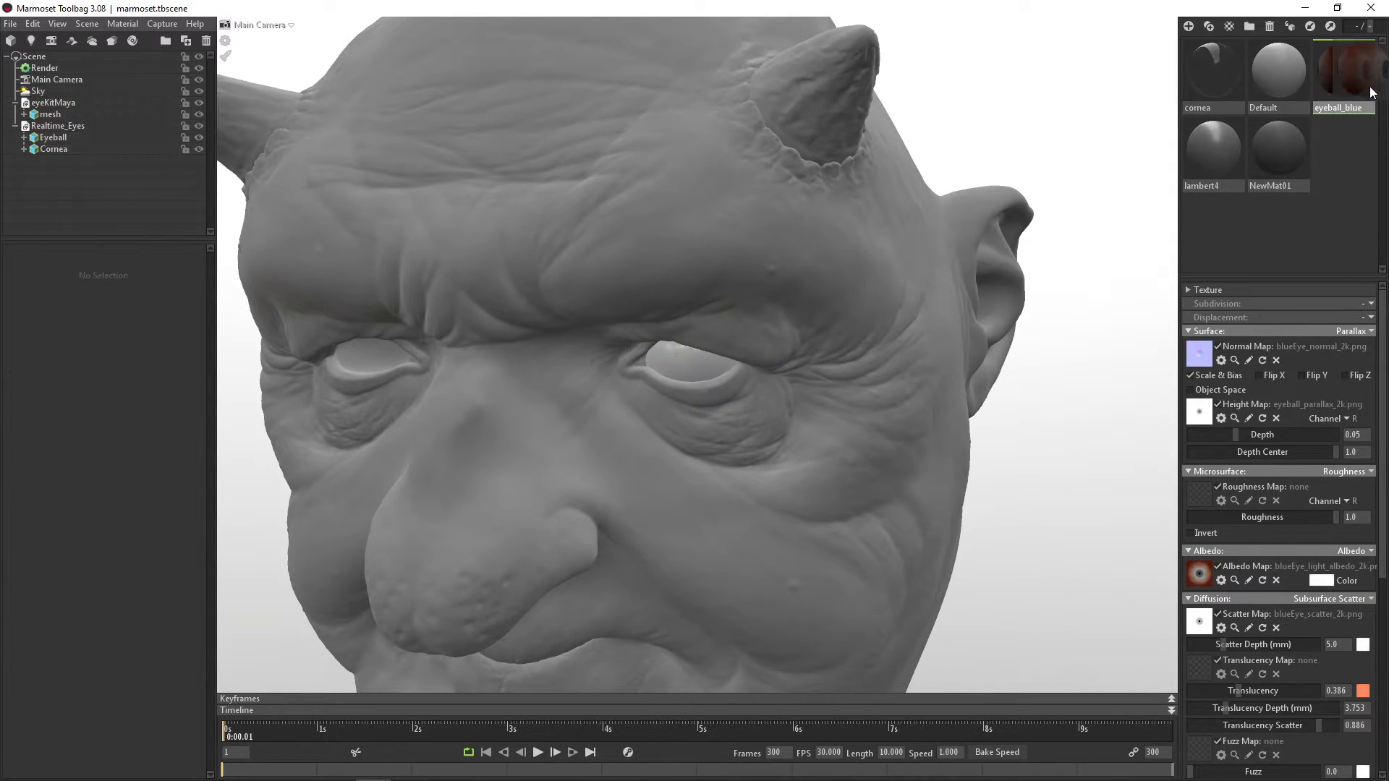
Step: Apply eyeball_blue to the Eyeball and cornea to the Cornea, giving a textured blue iris
click(52, 136)
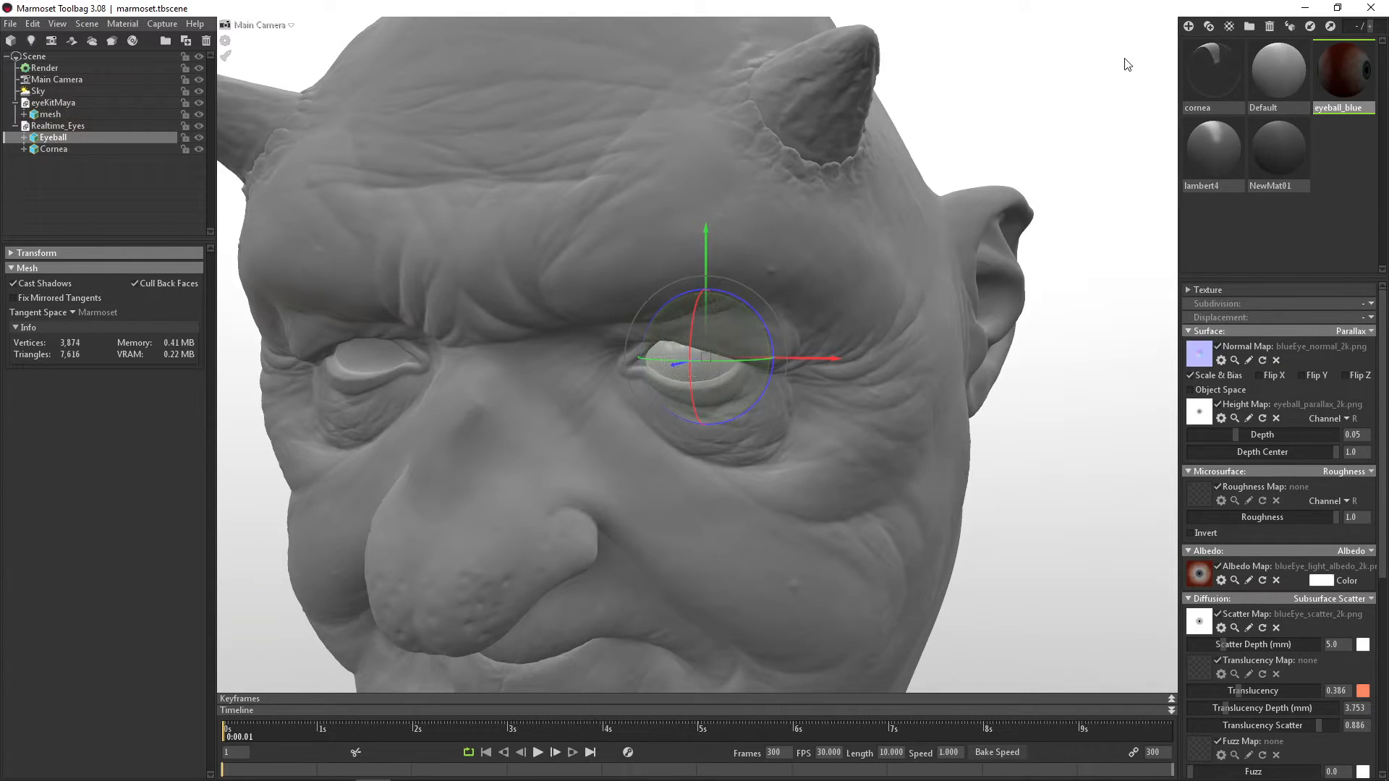
click(1212, 68)
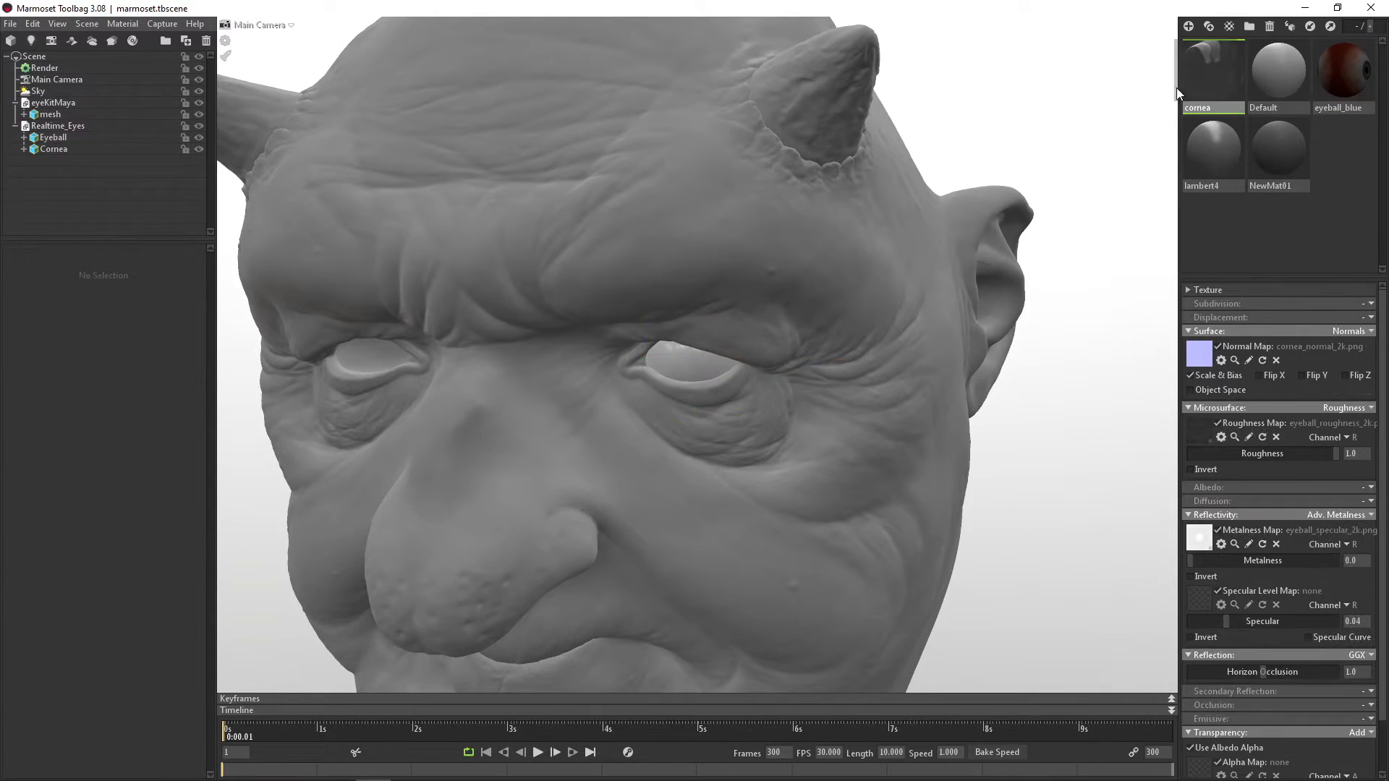
click(54, 149)
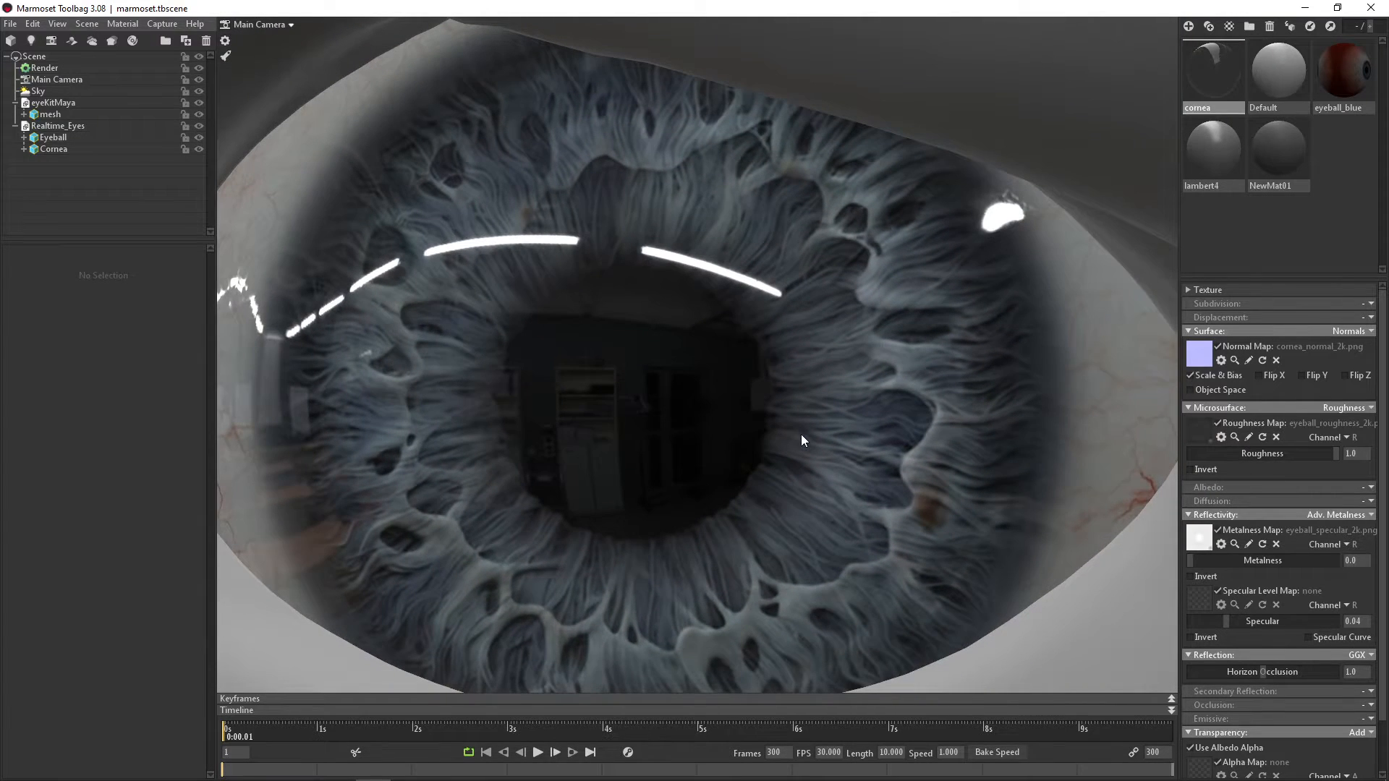
scroll(down, 3)
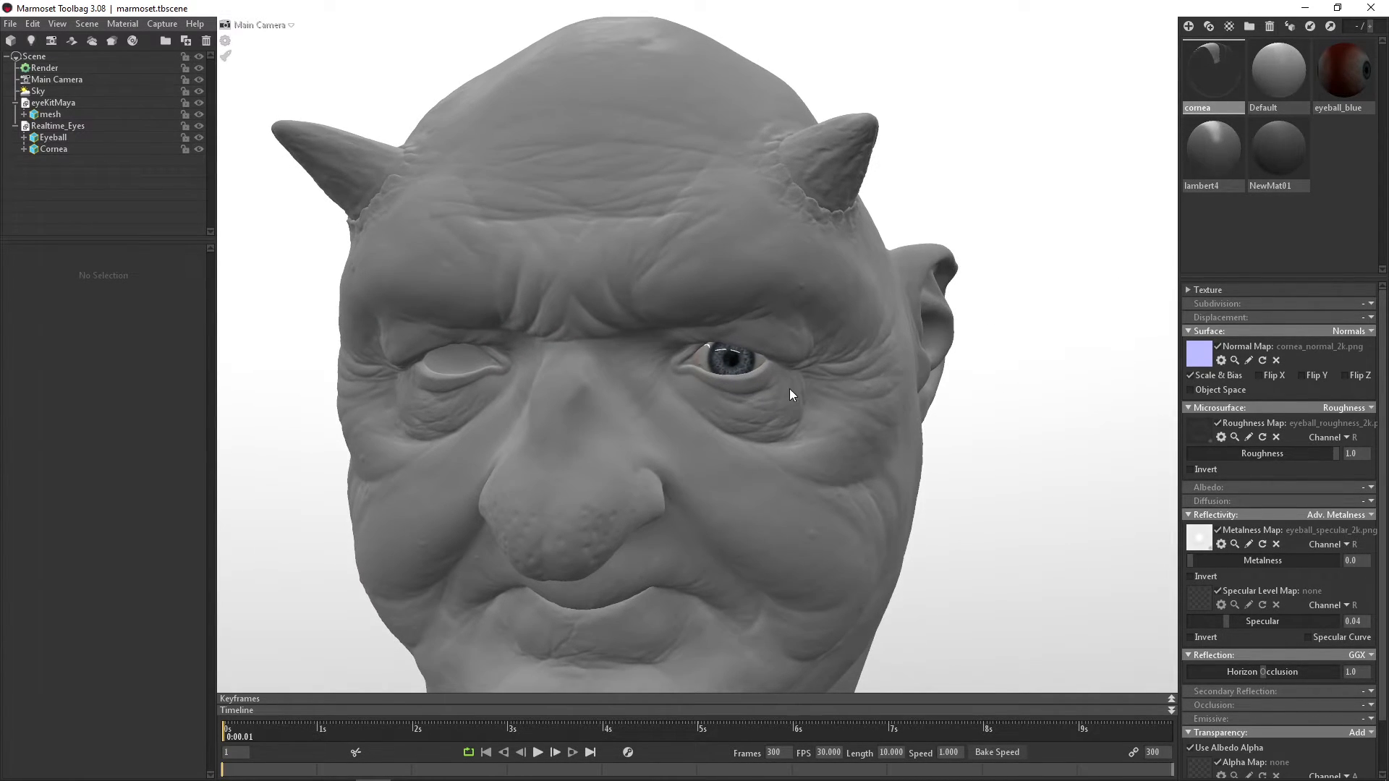
Step: Import the brown, dark brown, green, grey and hazel eyeball materials and inspect the hazel one
click(1308, 26)
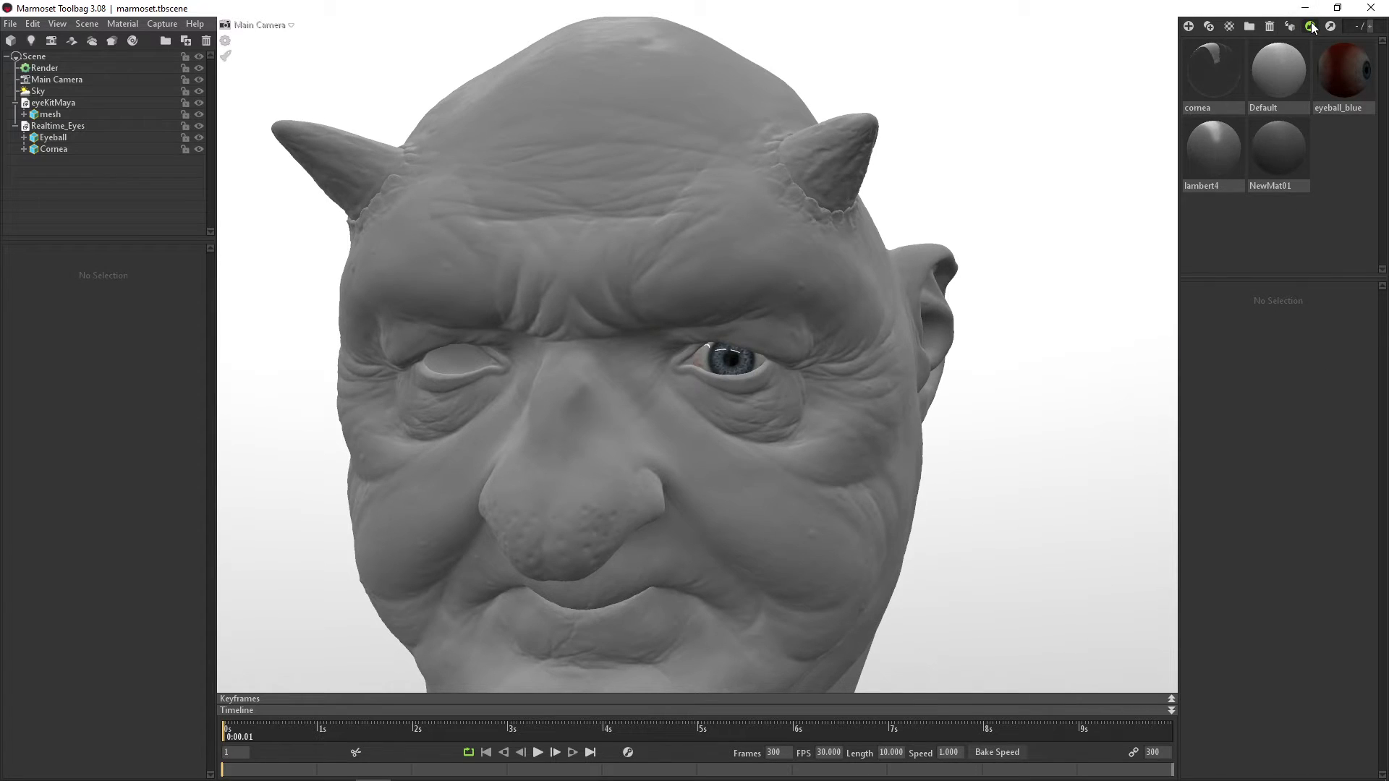
click(1307, 26)
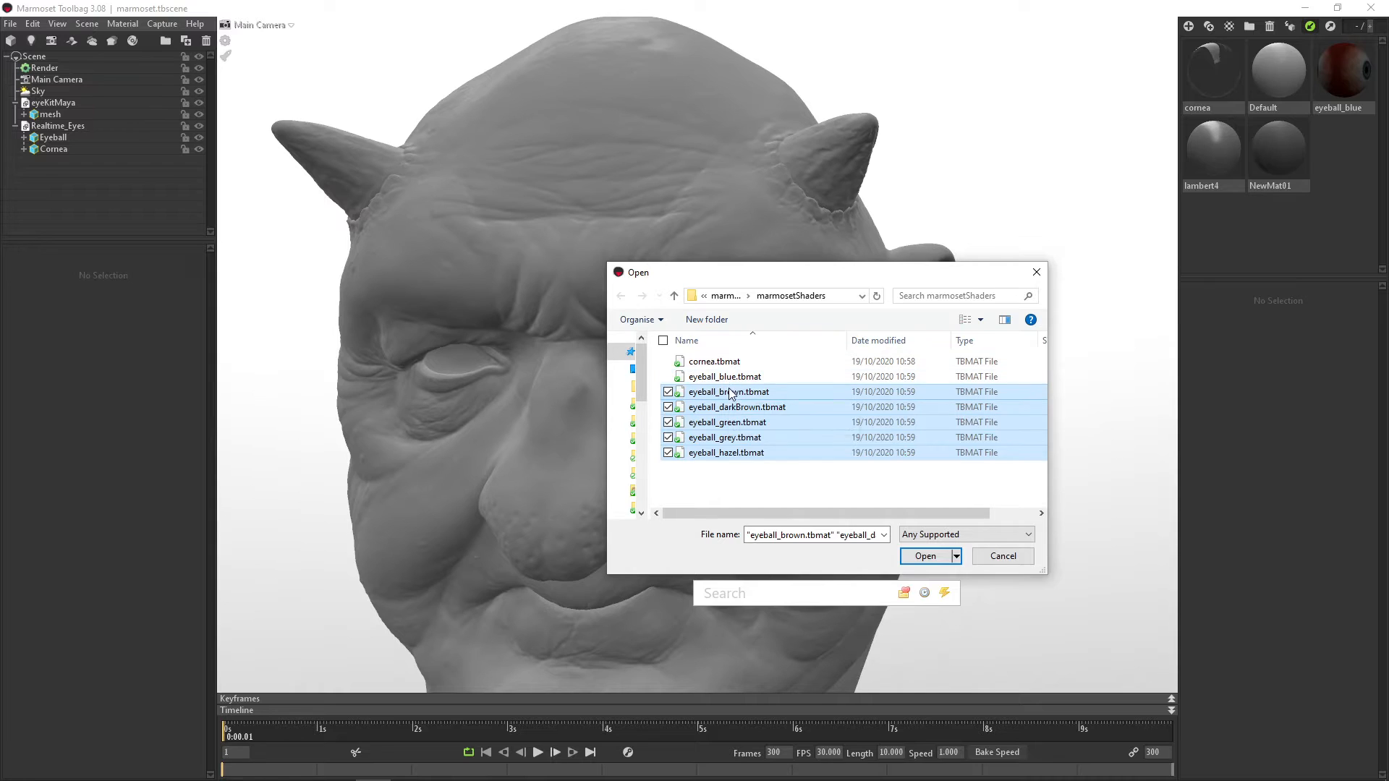
click(926, 556)
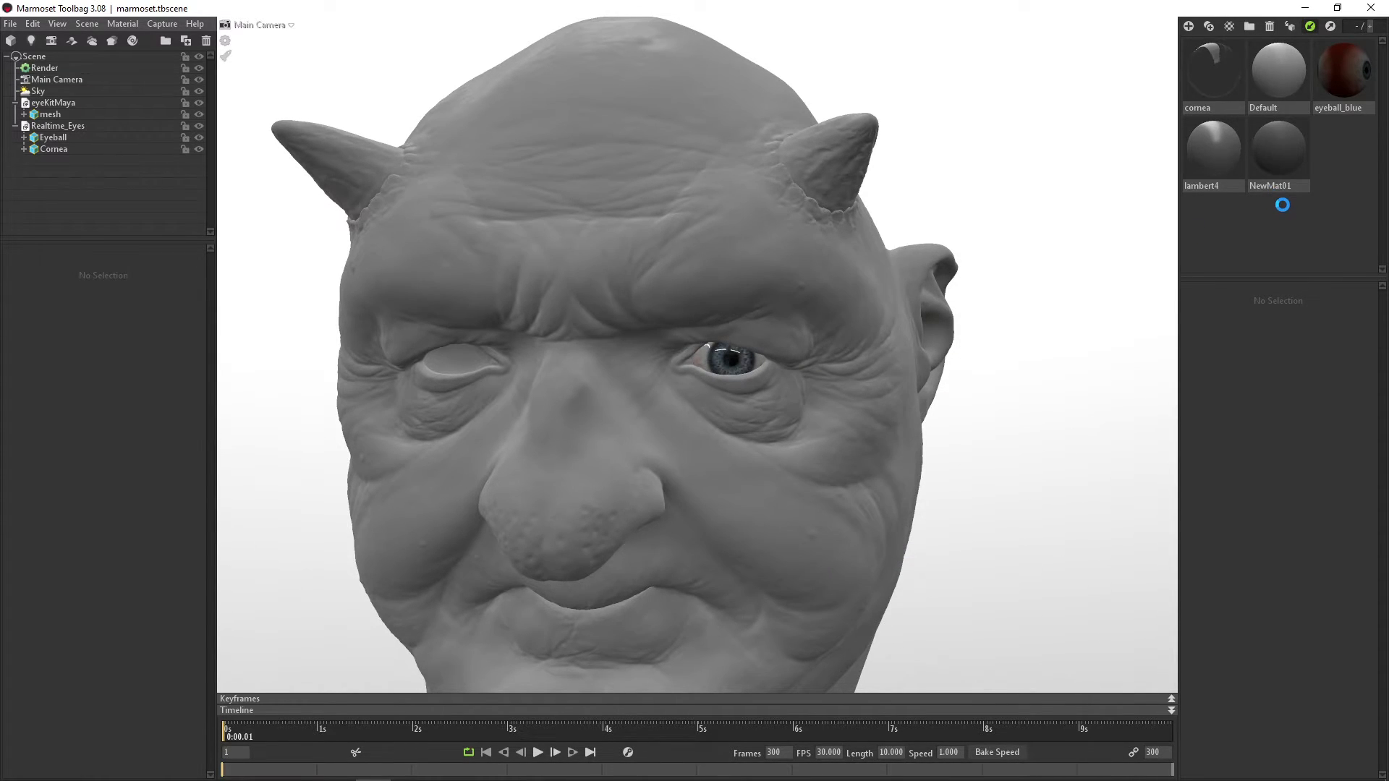
click(1279, 220)
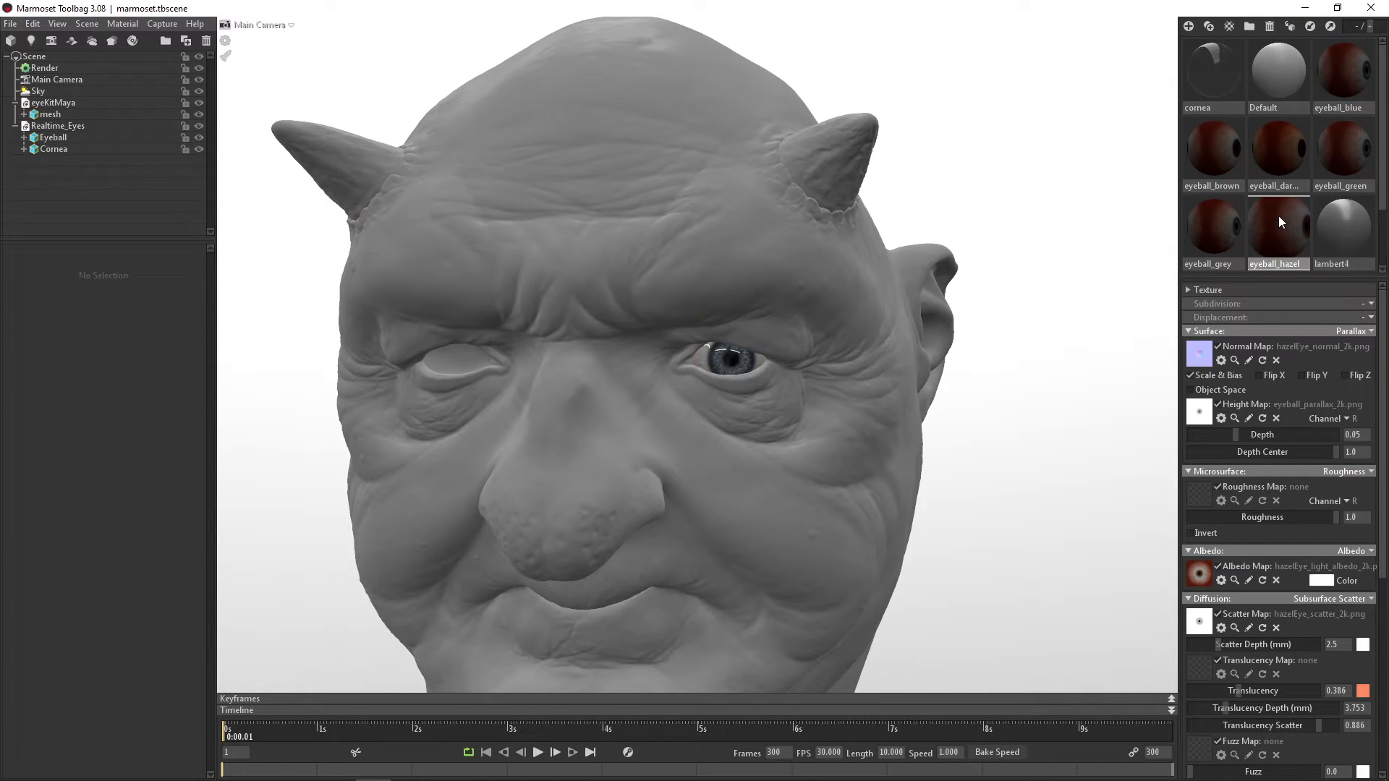
Step: Compare the brown materials and apply eyeball_darkBrown to the eye for a deep brown iris
click(1279, 148)
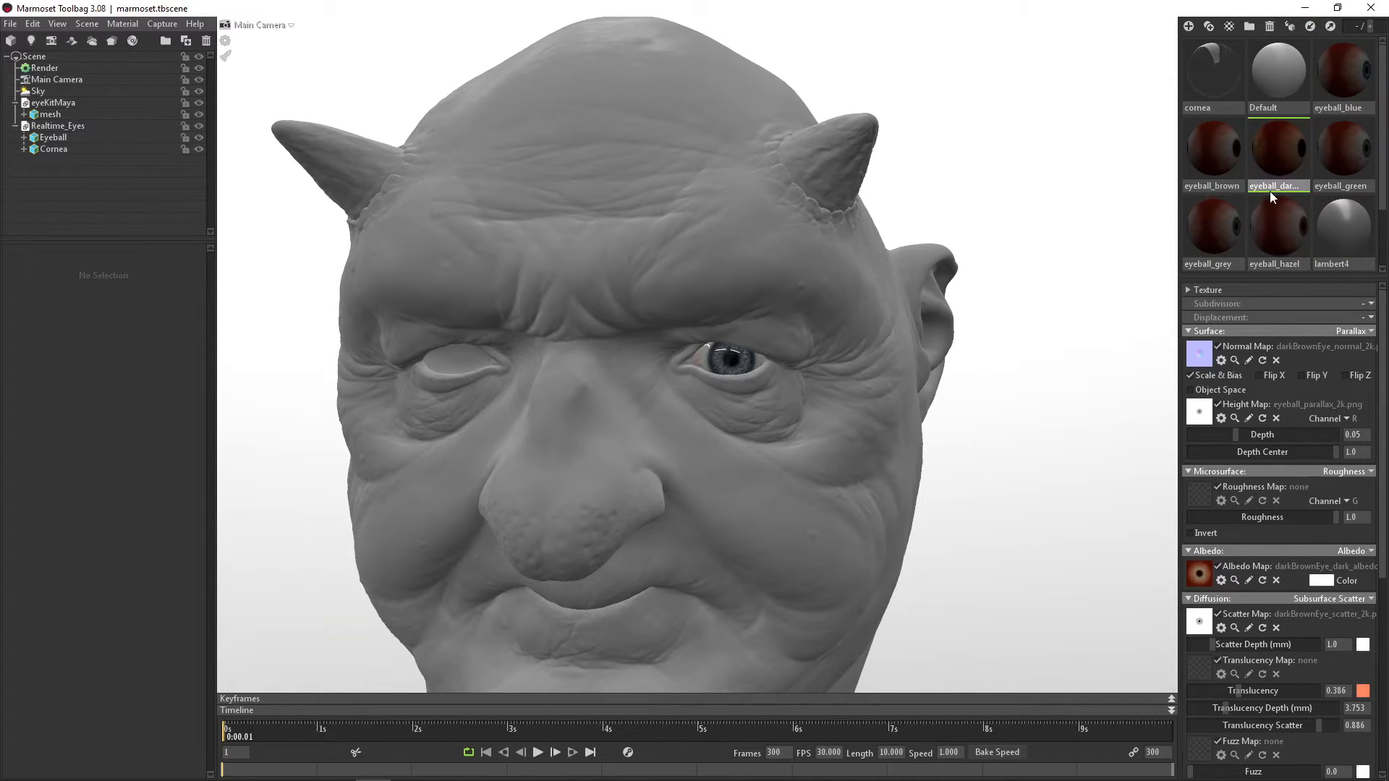
click(1212, 147)
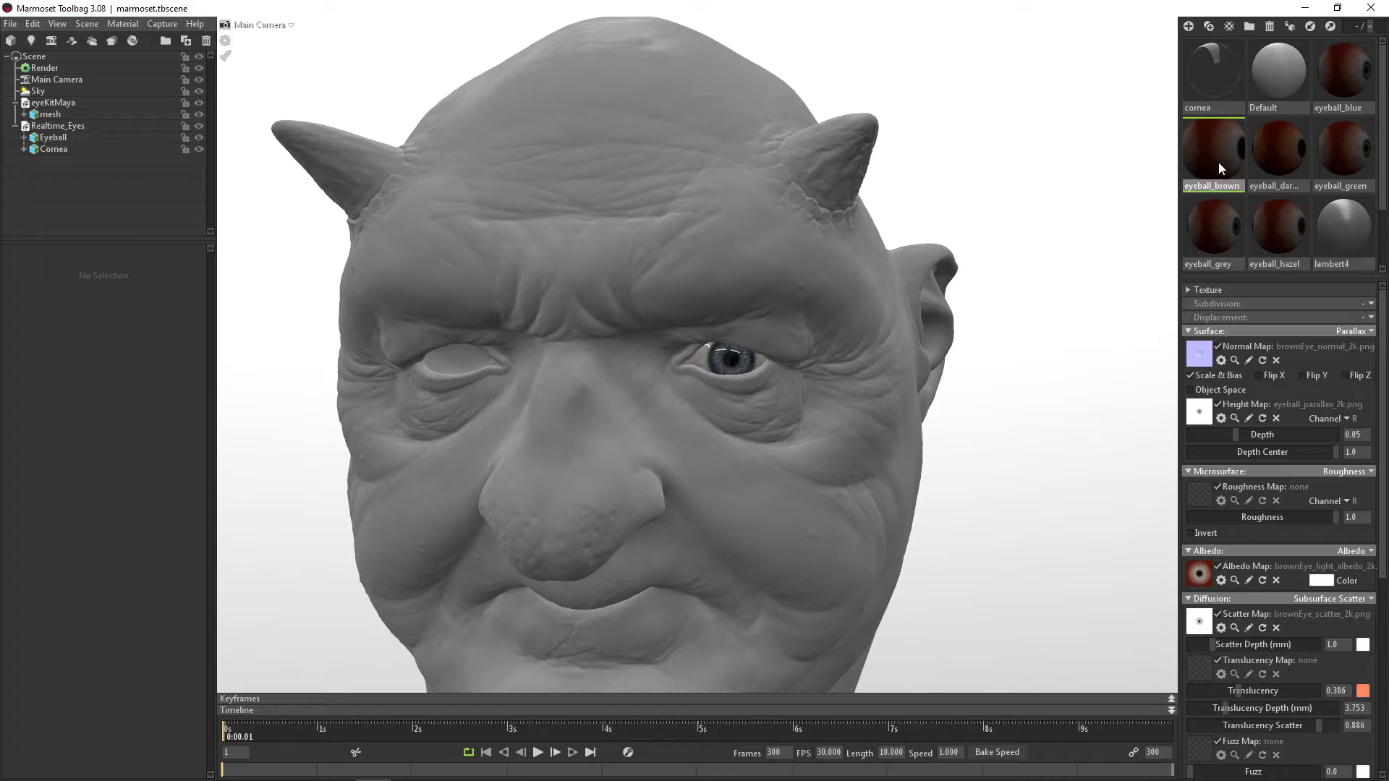
click(52, 136)
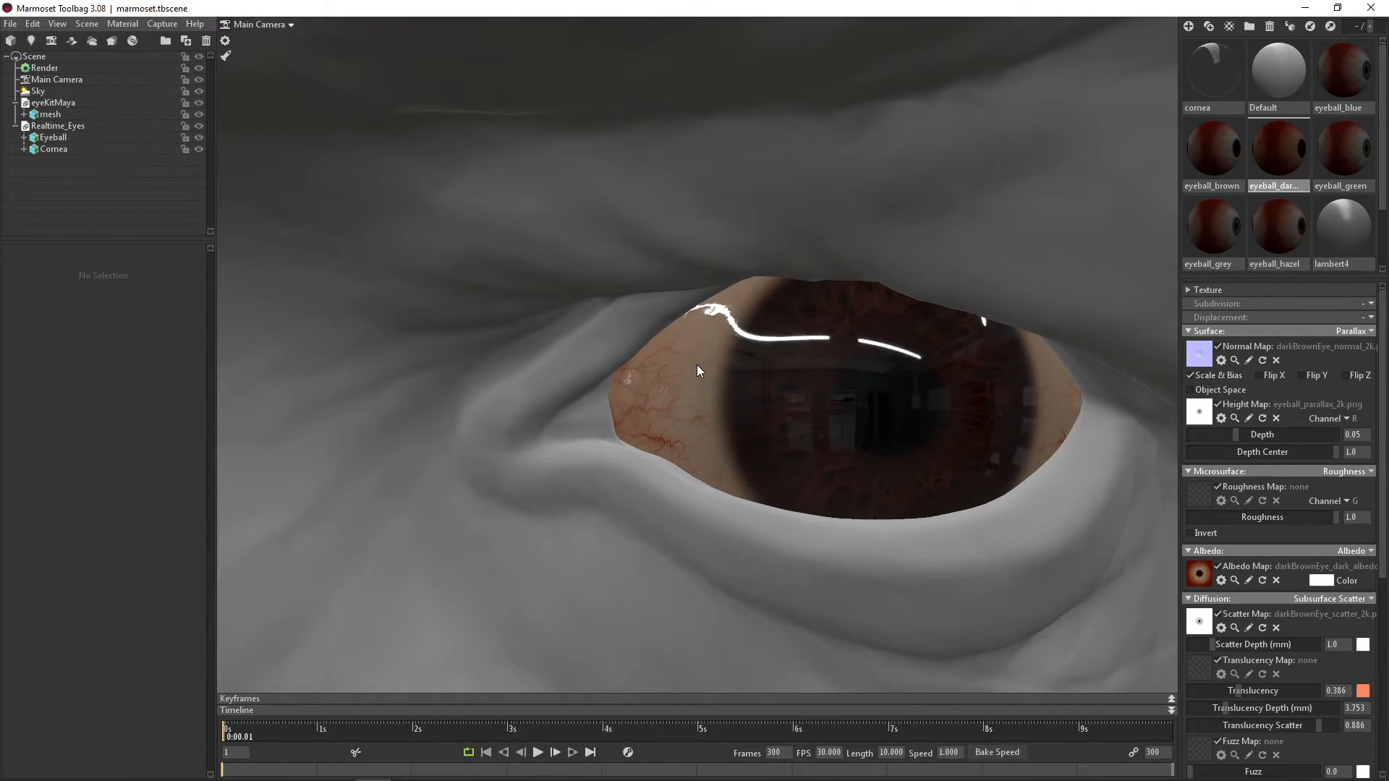
mouse_move(714, 414)
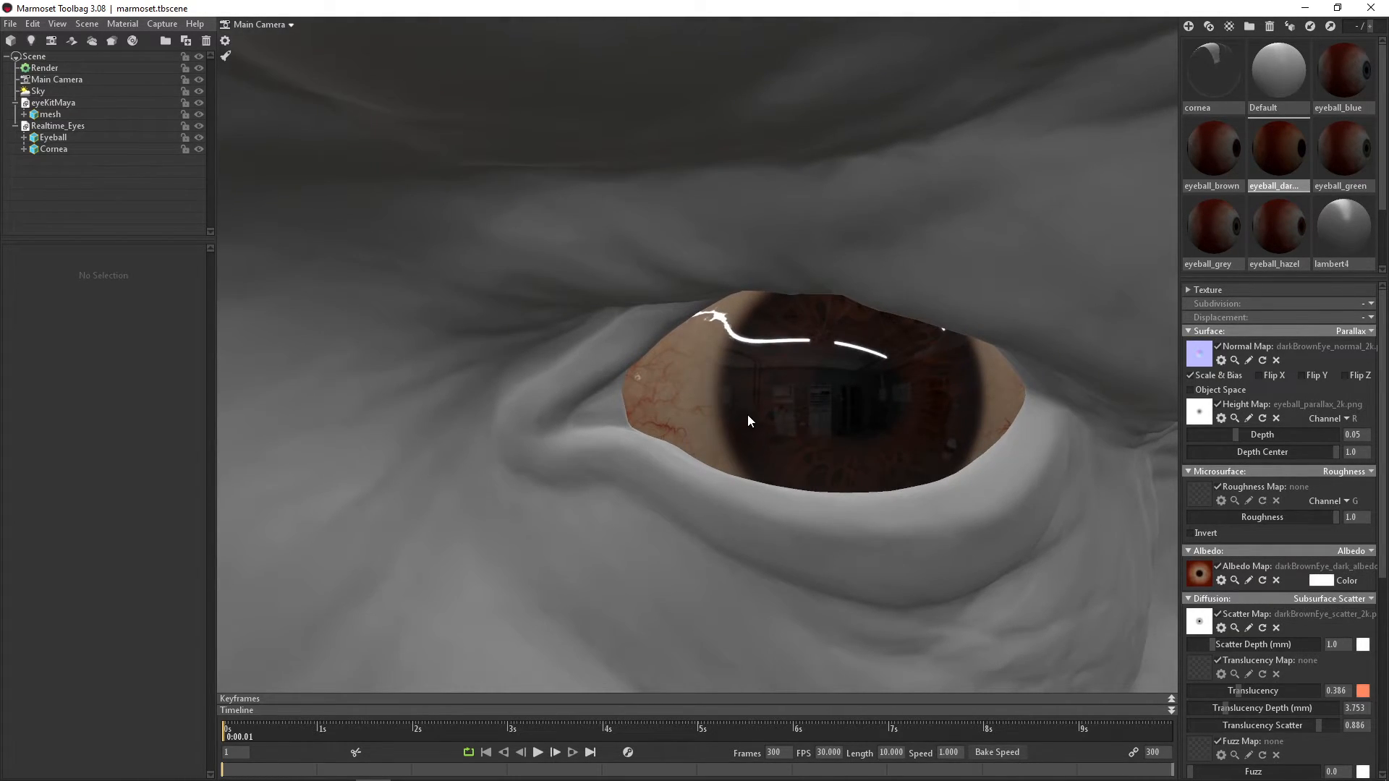
mouse_move(706, 416)
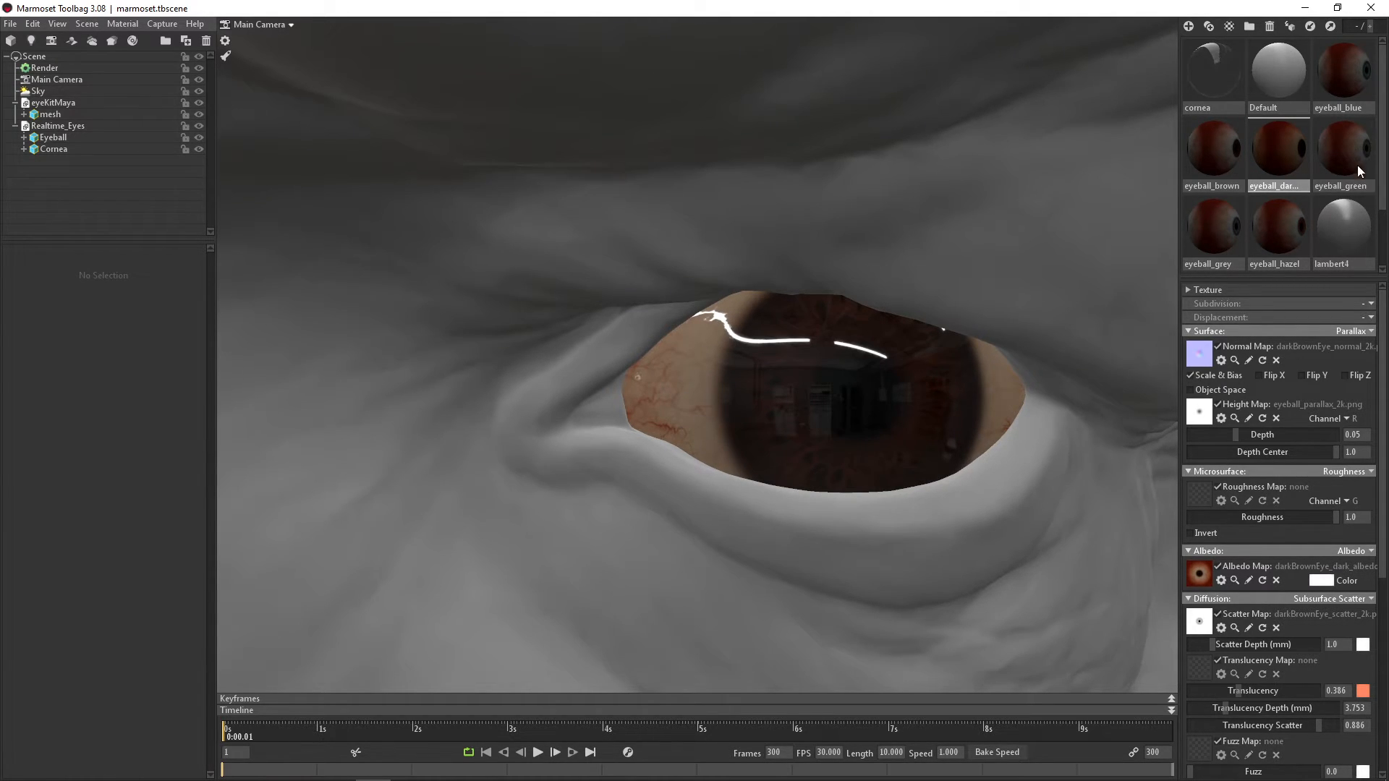
Step: Select the Eyeball object and start choosing a new texture for its Albedo Map slot
click(53, 147)
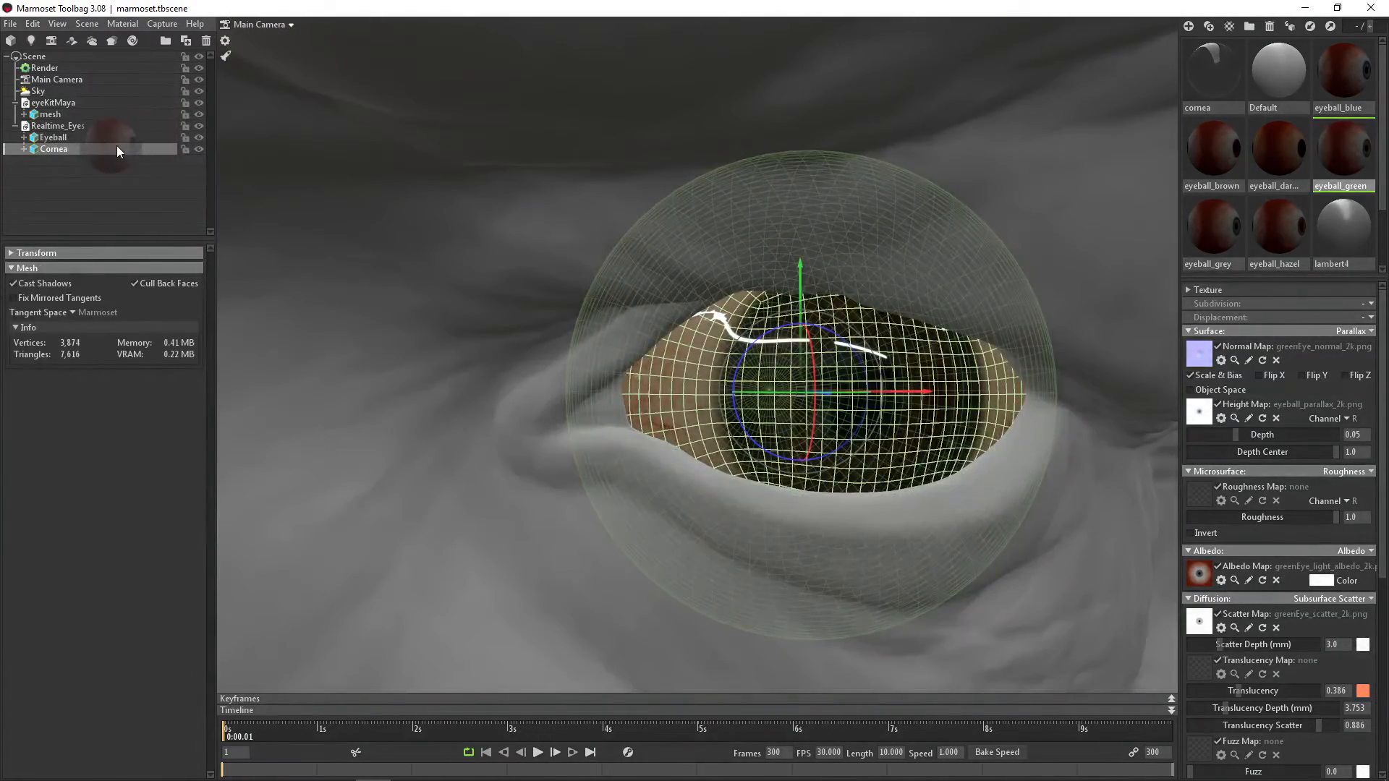
click(52, 136)
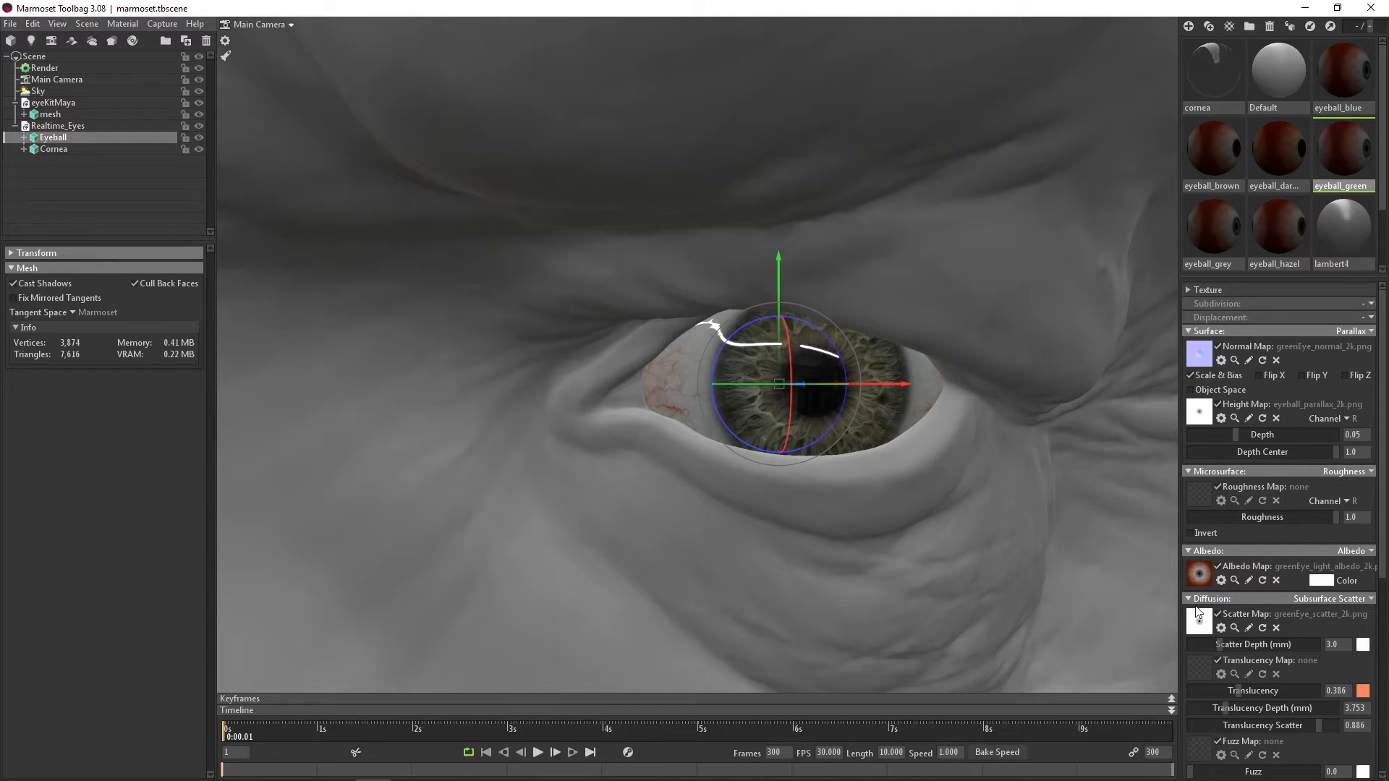
click(1235, 627)
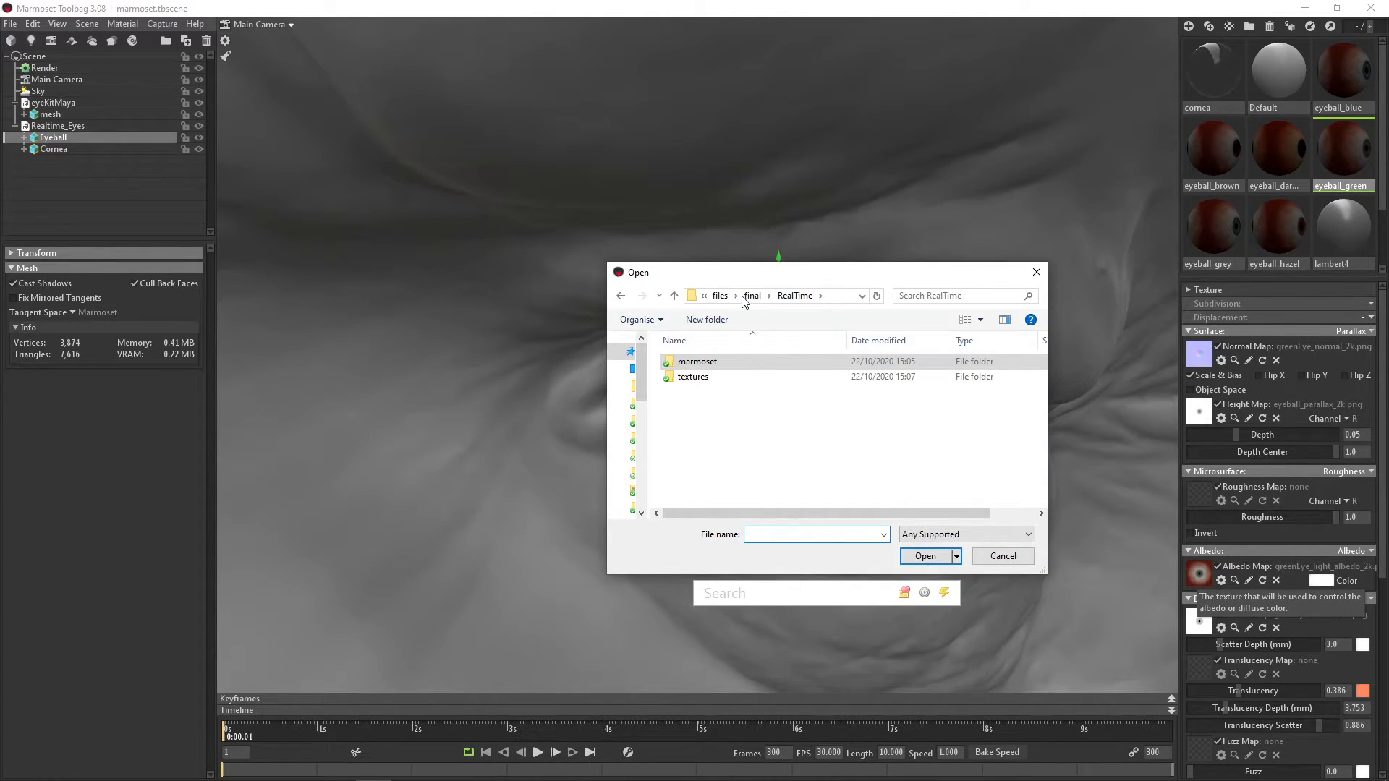
Step: Browse into the textures folder and enter the Brown eye textures folder
click(691, 376)
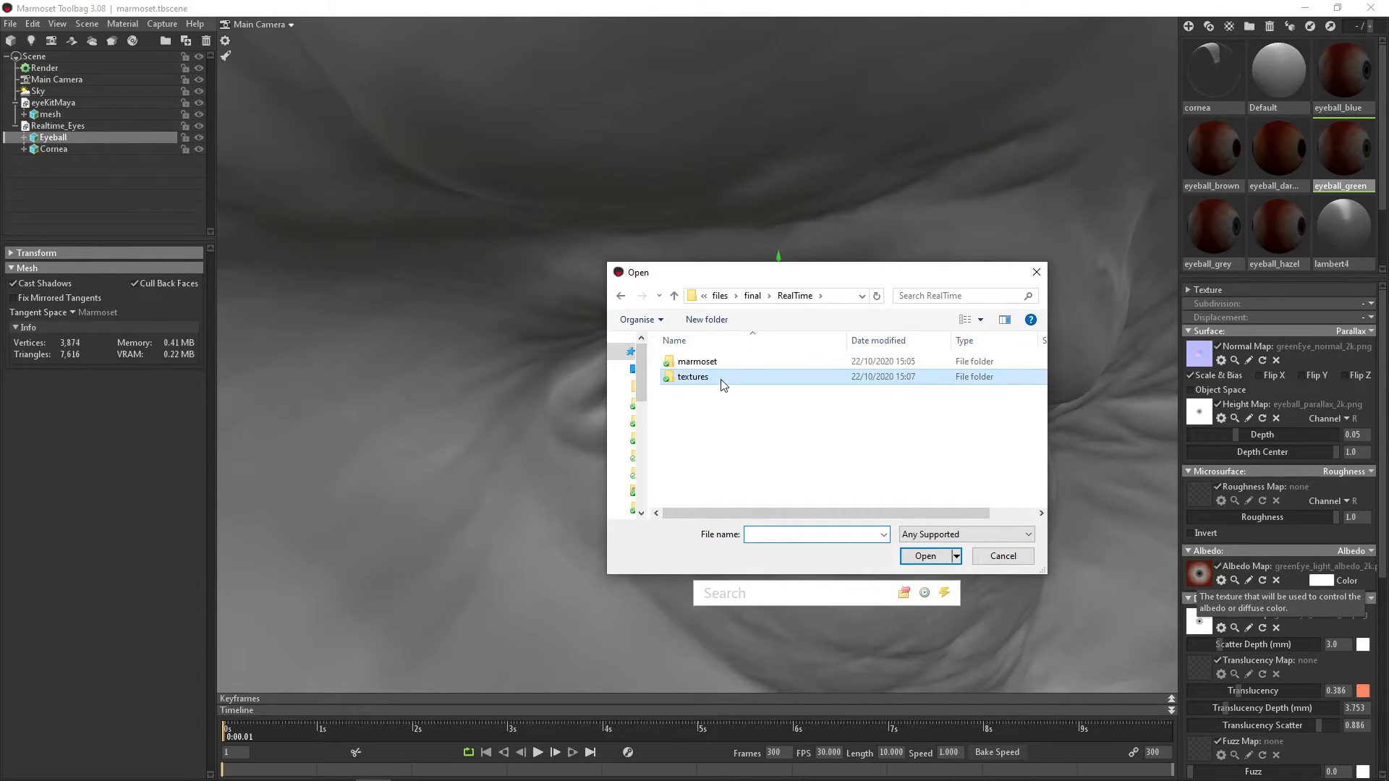
double_click(691, 376)
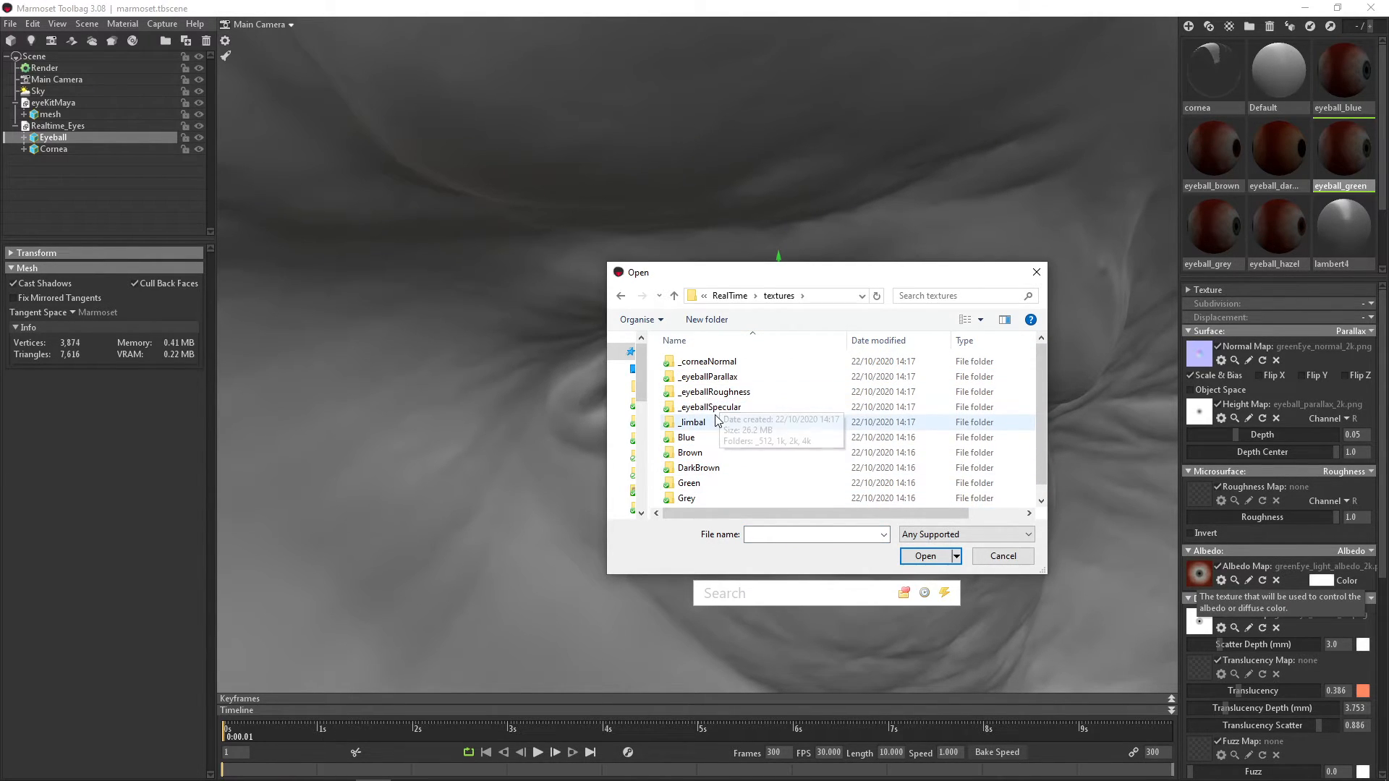
mouse_move(715, 391)
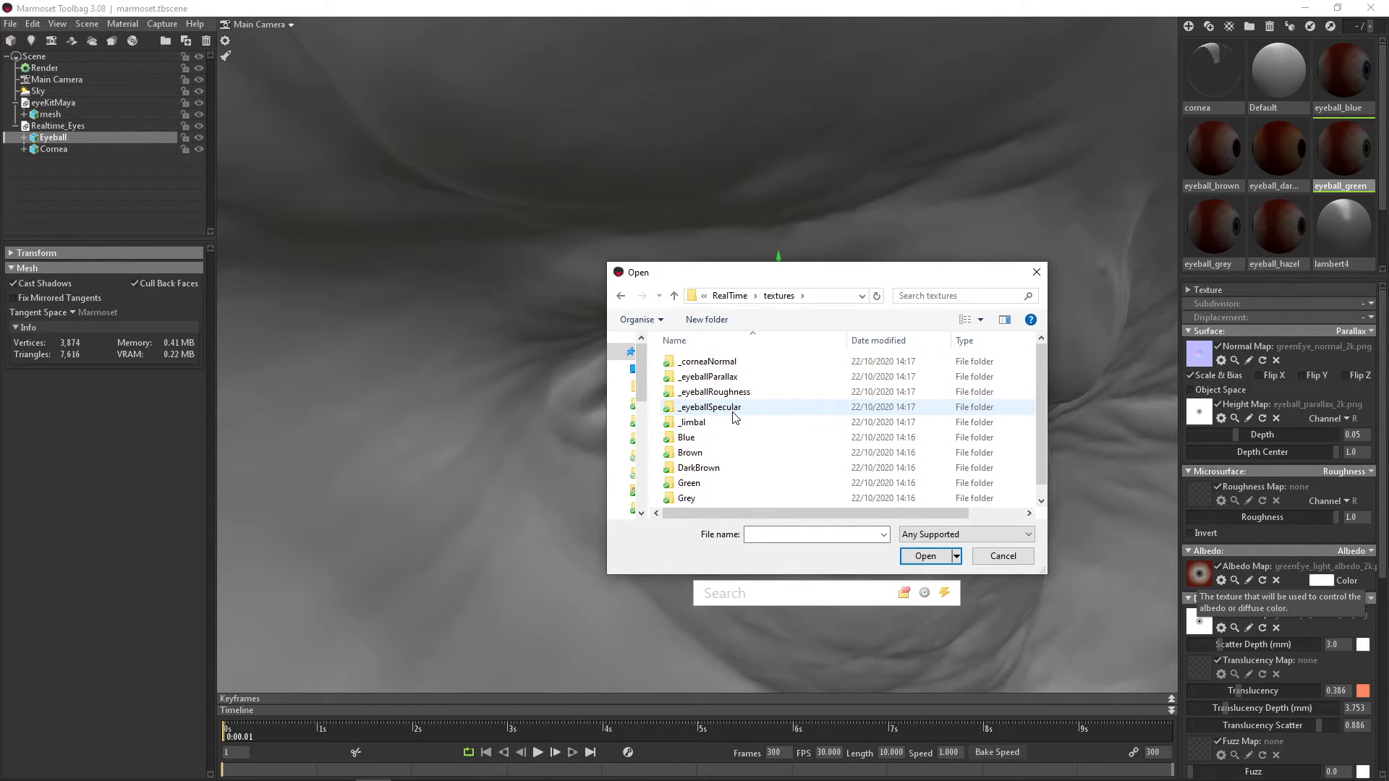
scroll(down, 3)
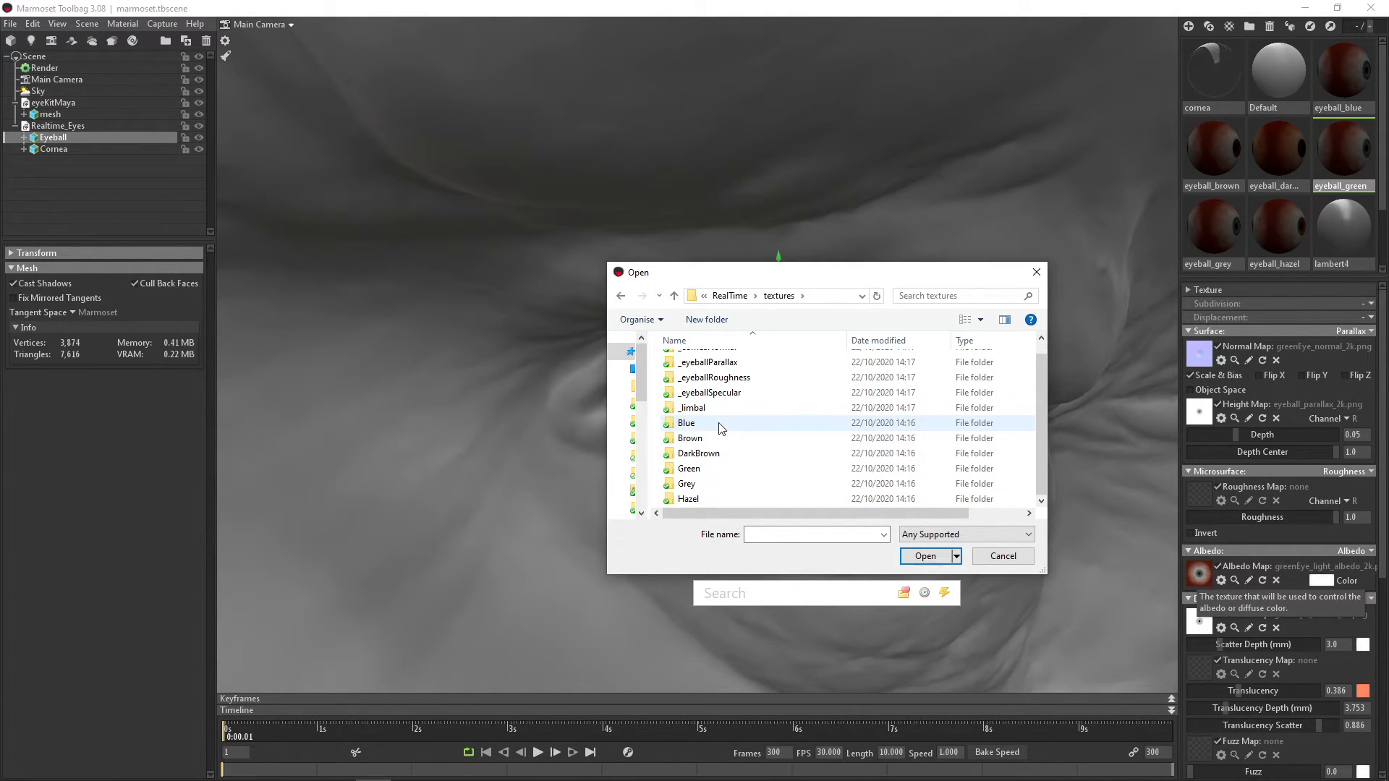
mouse_move(701, 483)
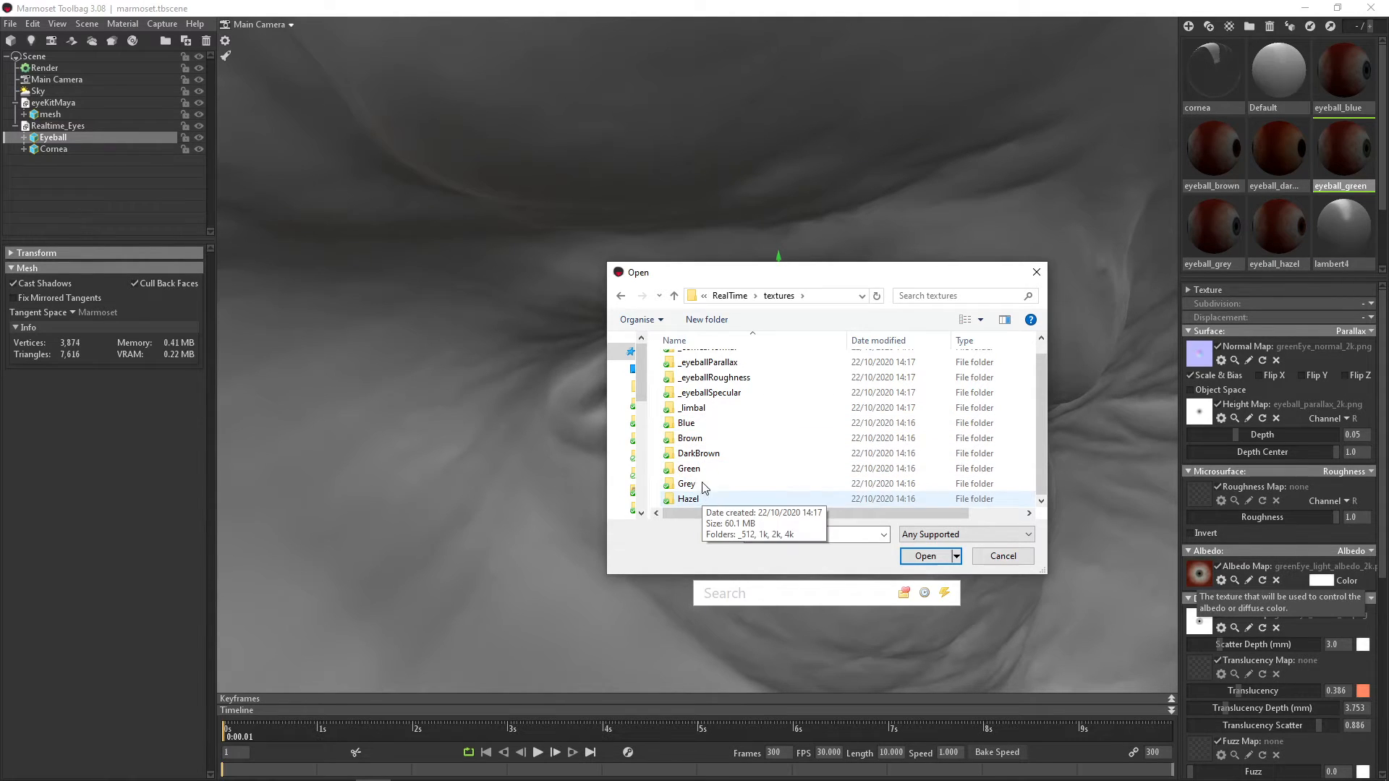
double_click(690, 437)
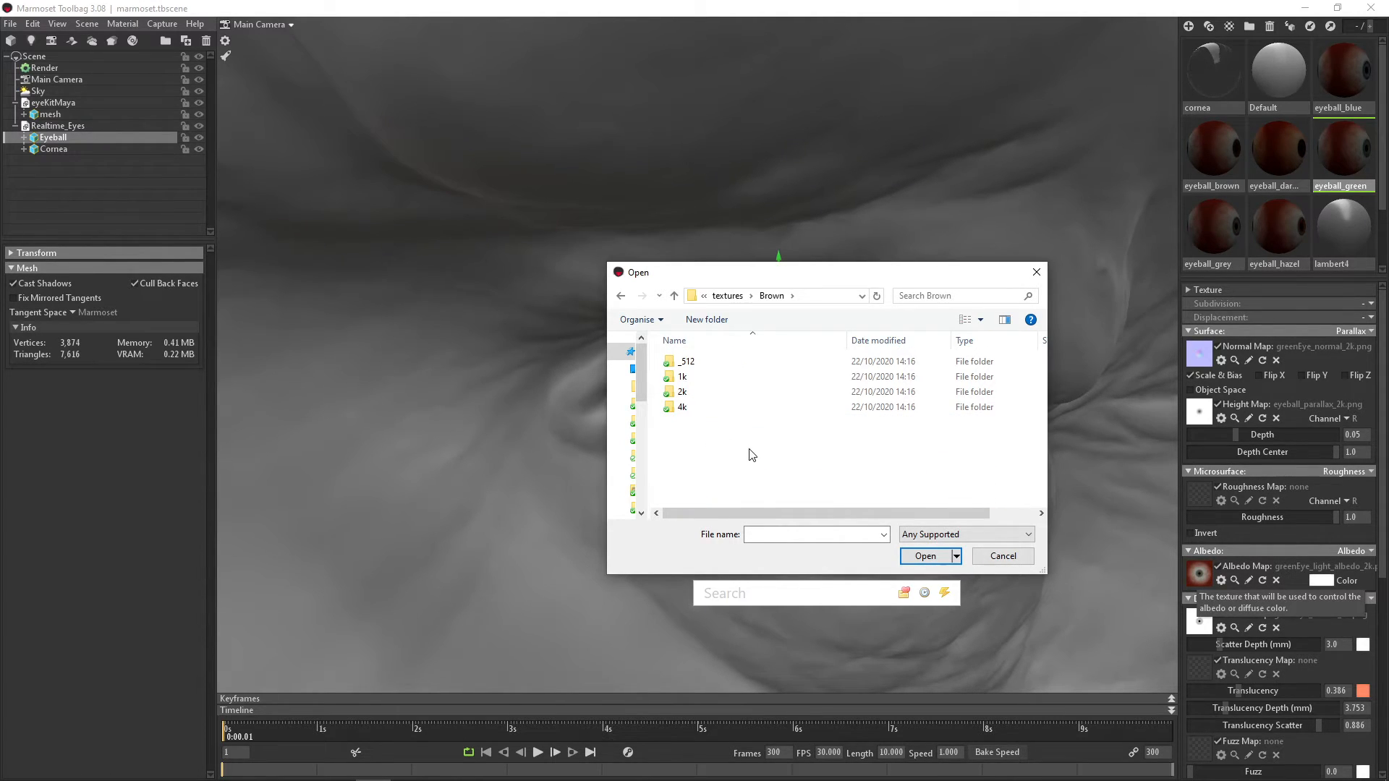
mouse_move(695, 448)
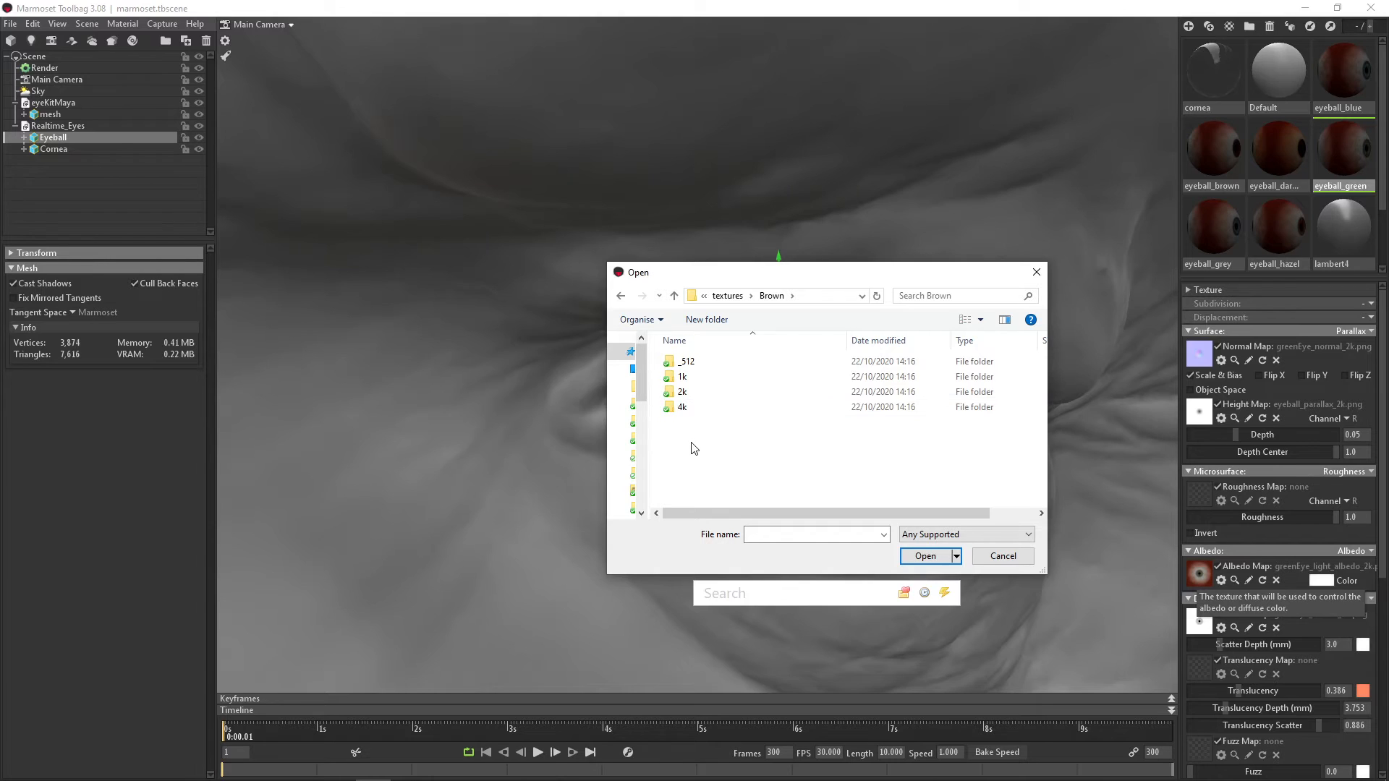
mouse_move(699, 396)
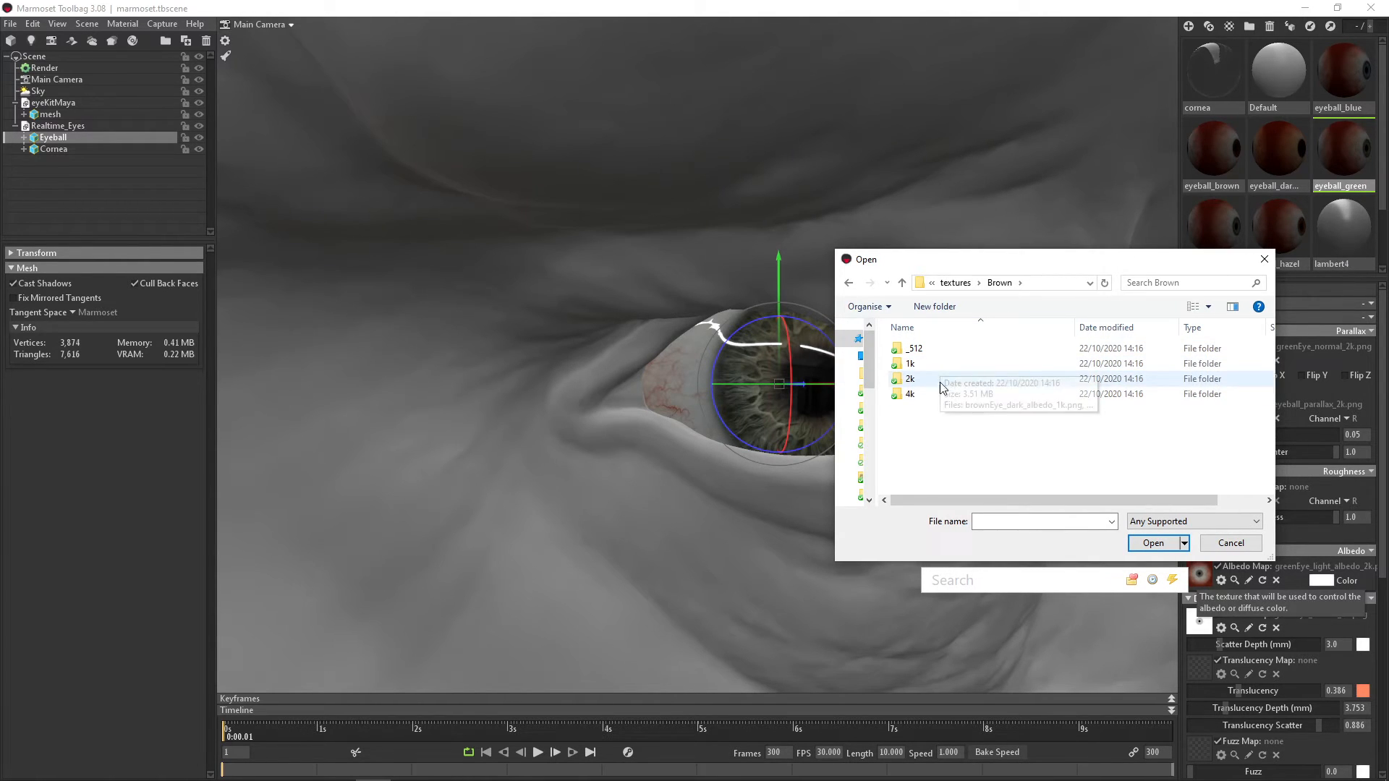
Step: Navigate through Brown 2k to Green > 2k and pick greenEye_light_albedo_2k.png
double_click(908, 379)
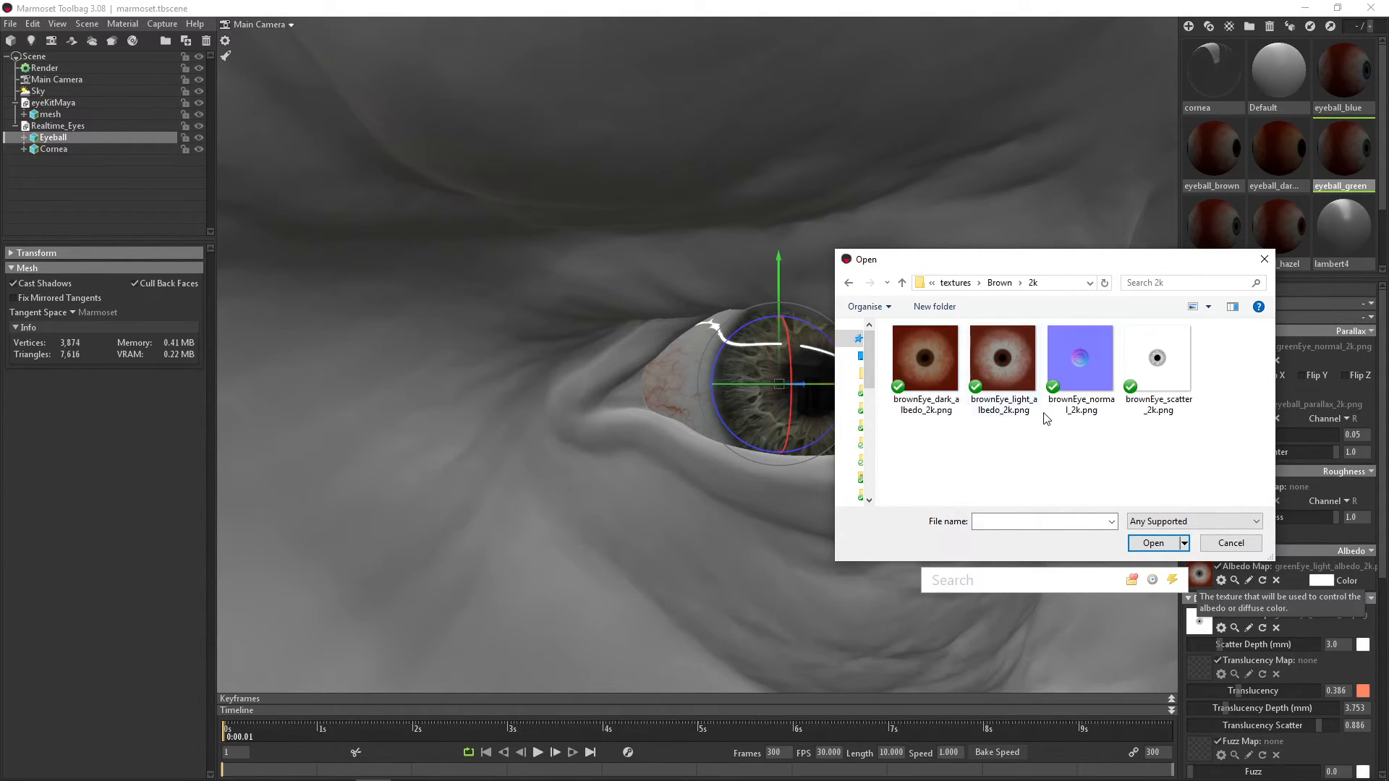
mouse_move(938, 382)
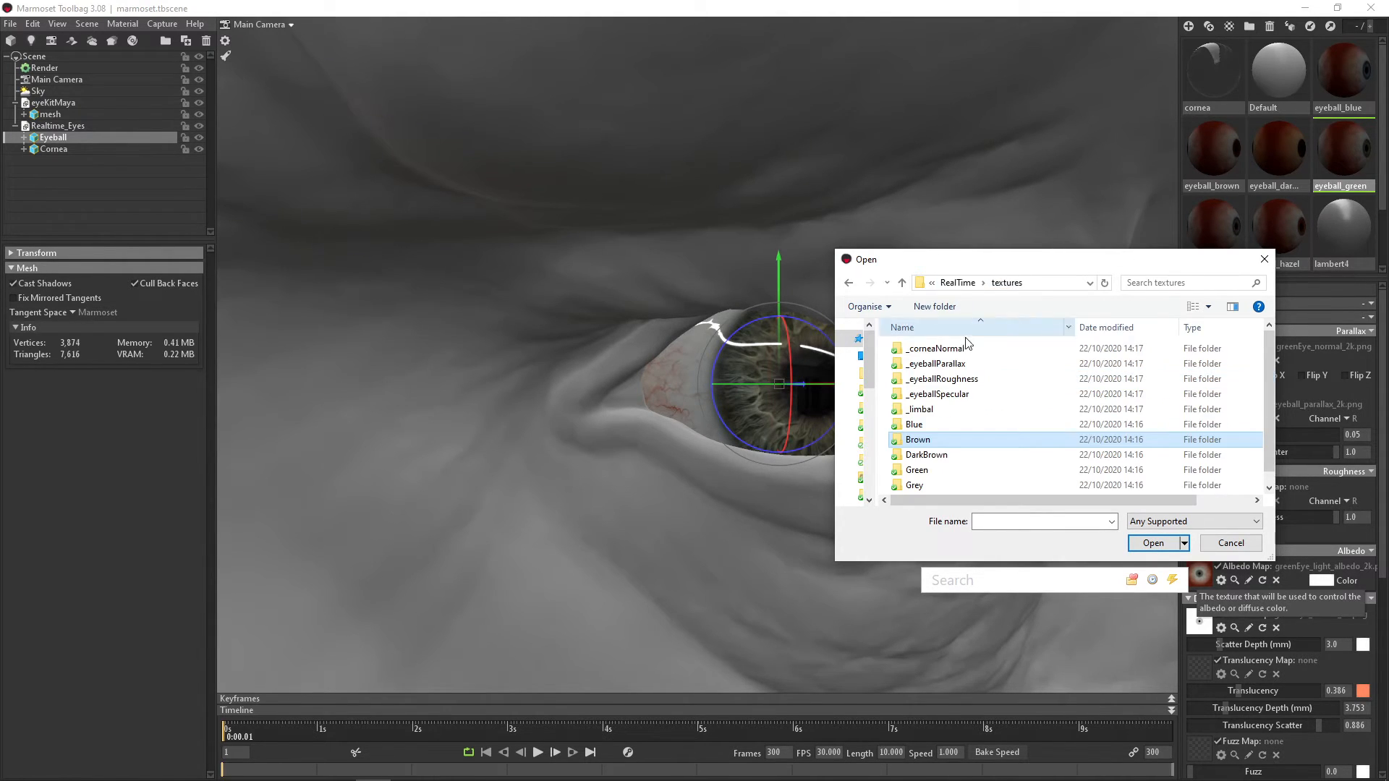
double_click(912, 469)
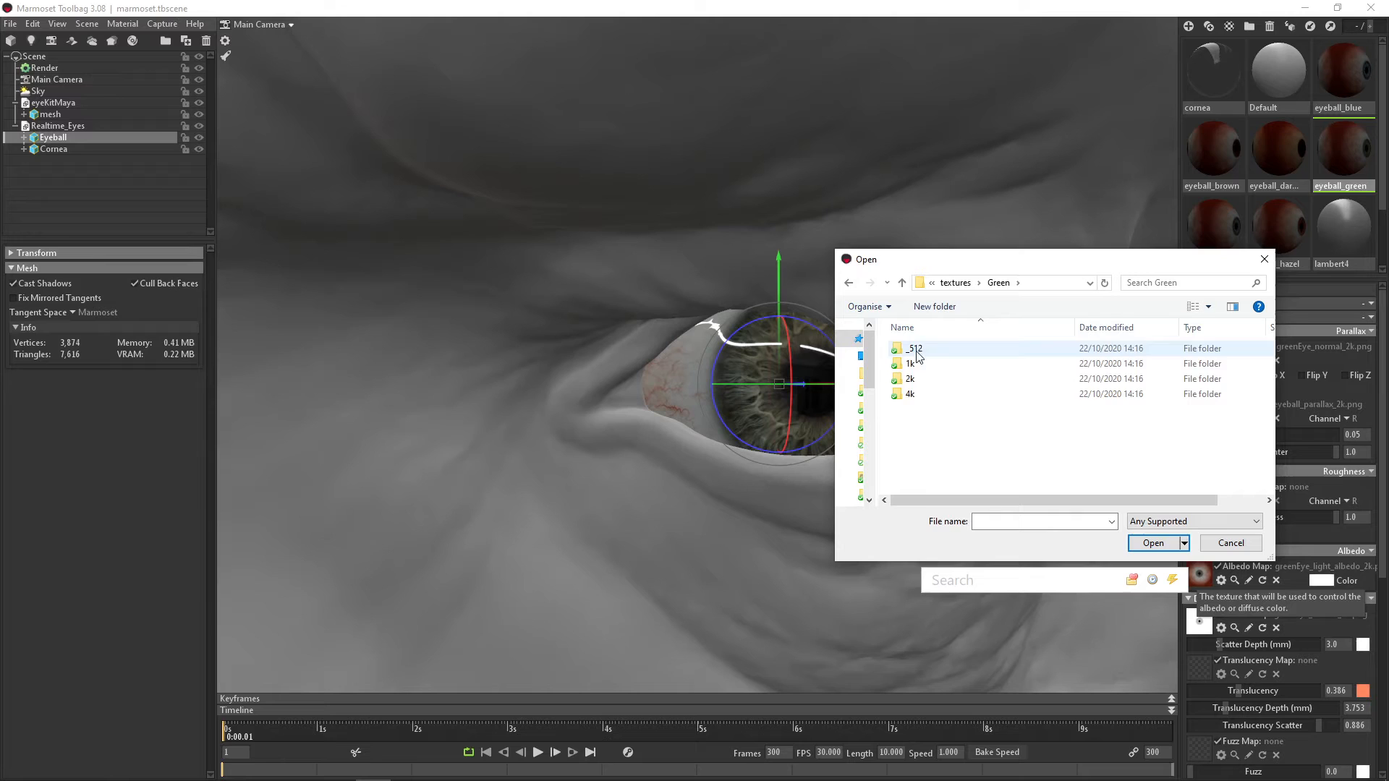
double_click(908, 379)
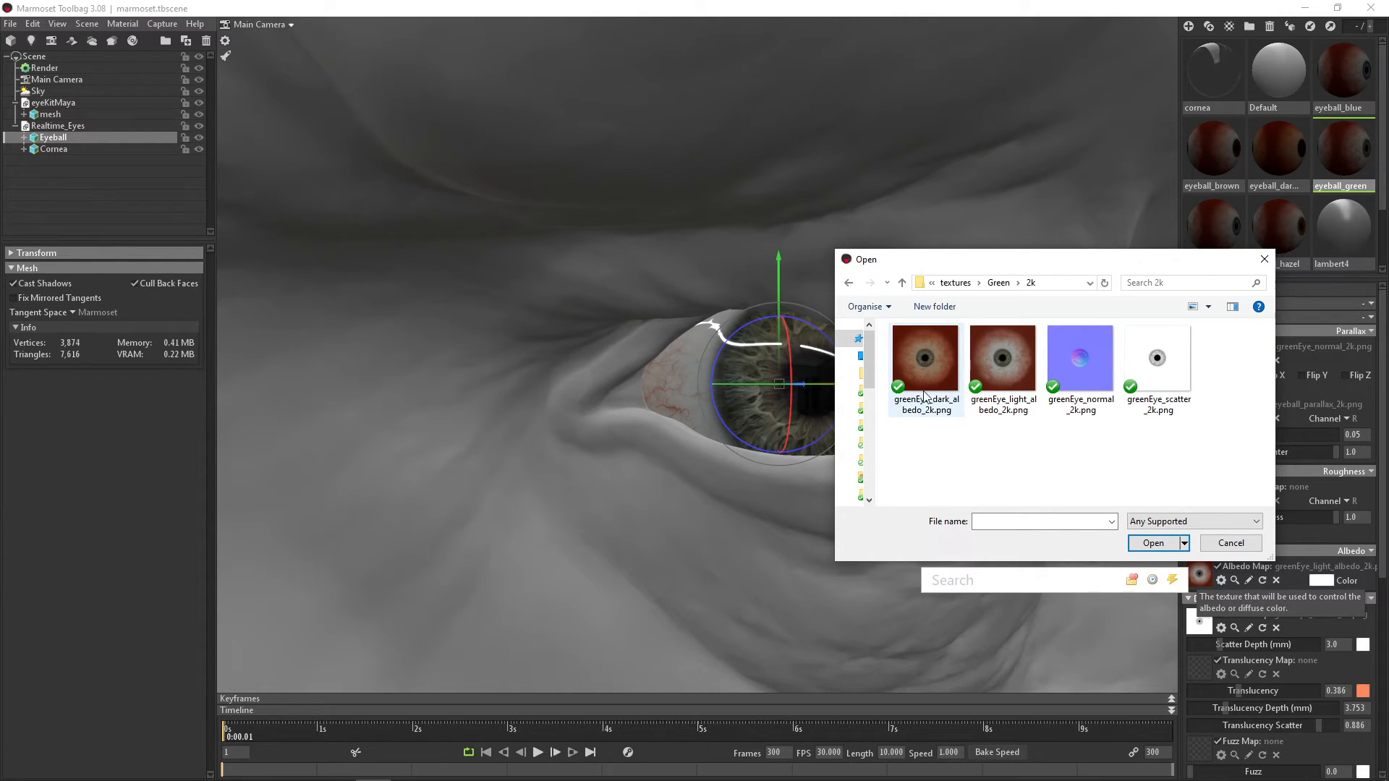
click(1002, 358)
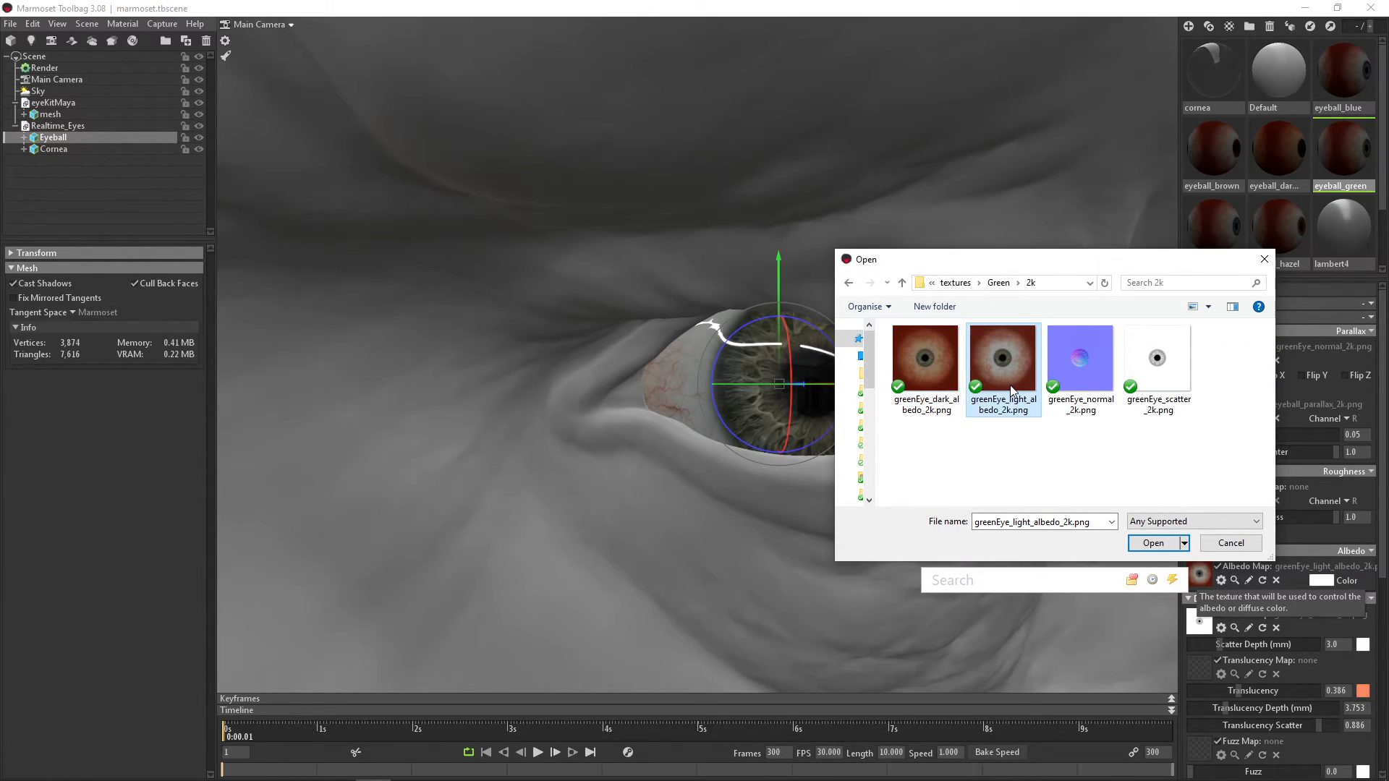
mouse_move(1001, 393)
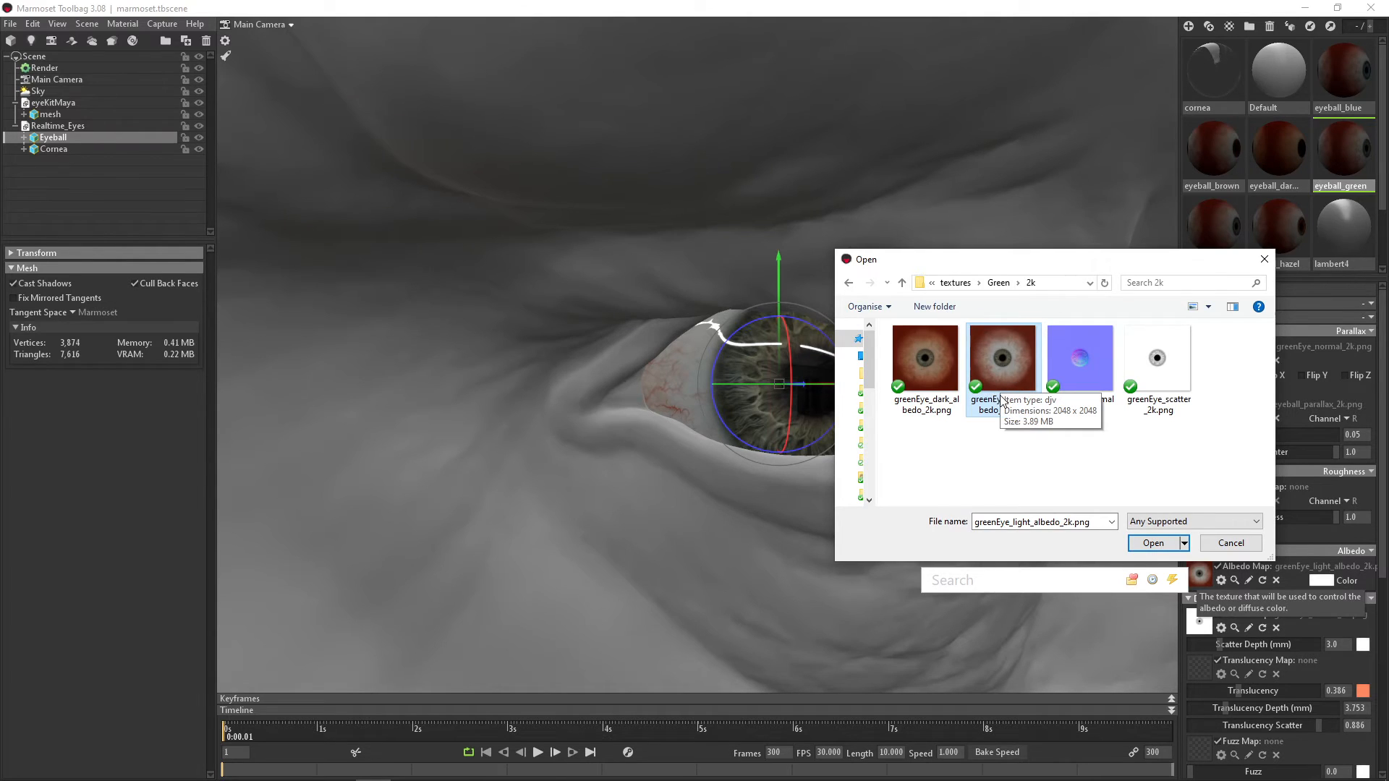
mouse_move(1071, 377)
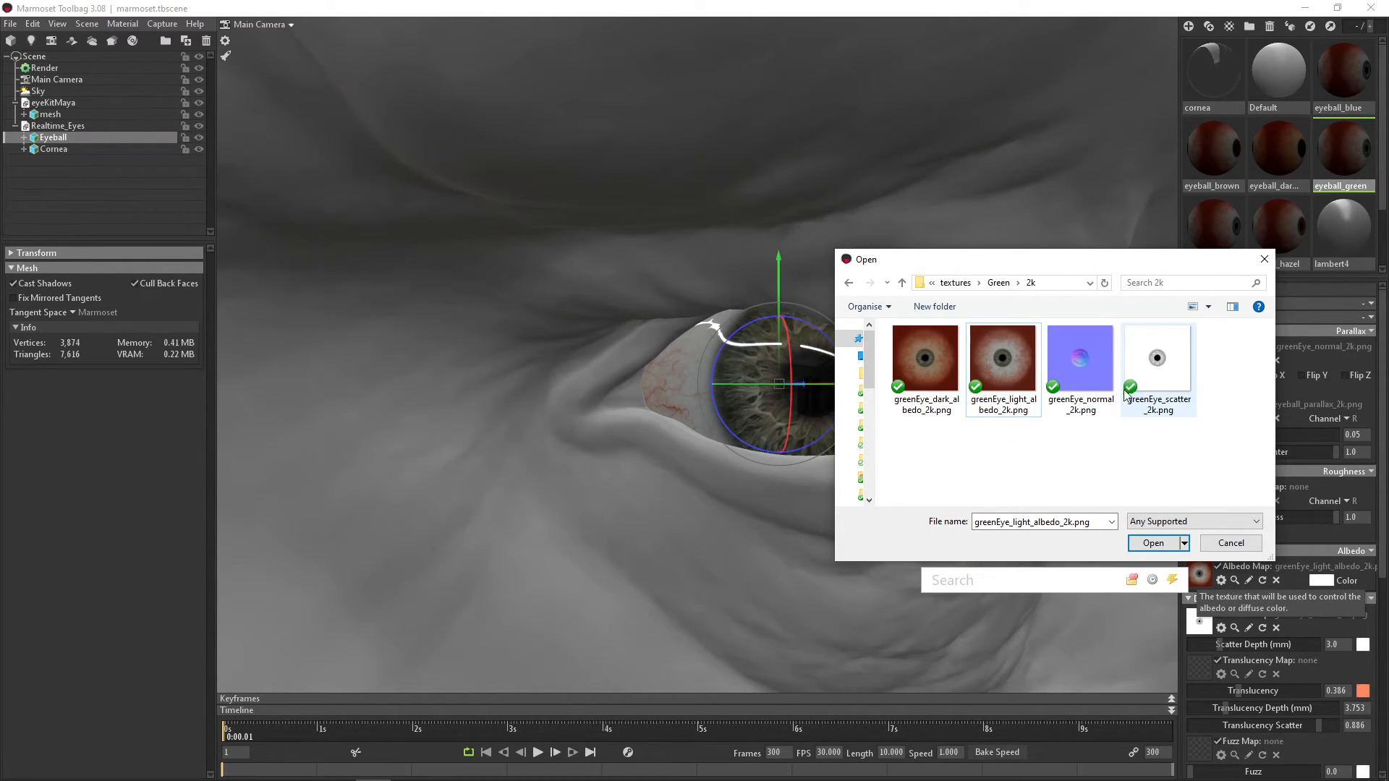
mouse_move(1131, 366)
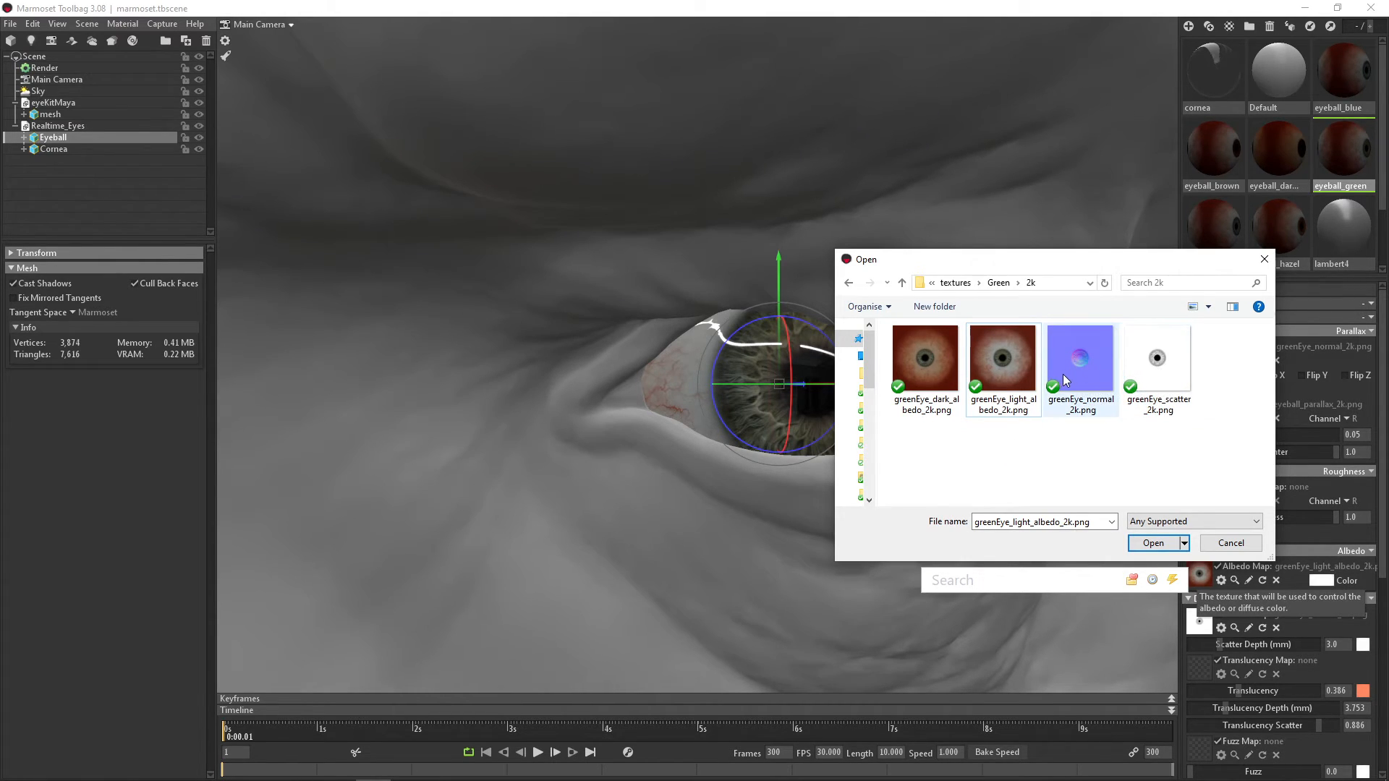
mouse_move(1094, 376)
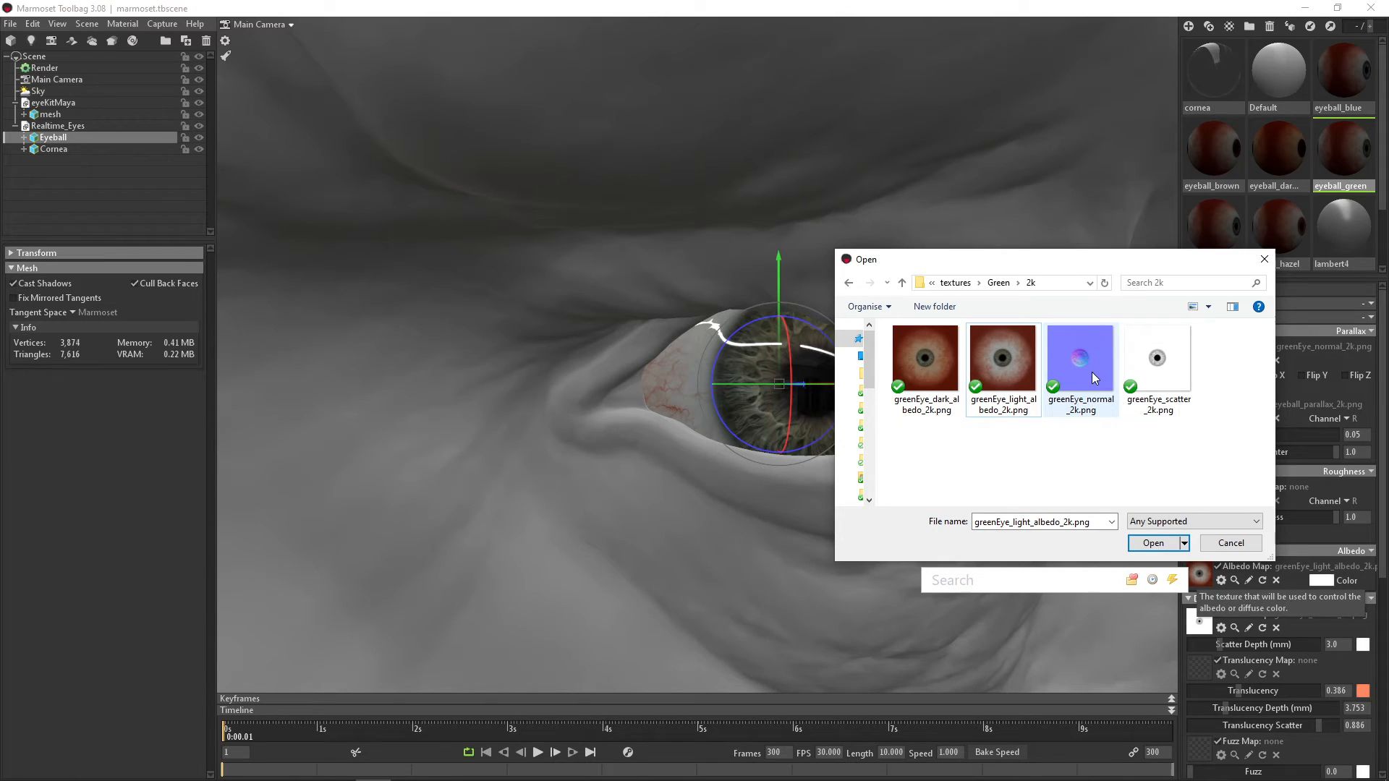
mouse_move(1094, 377)
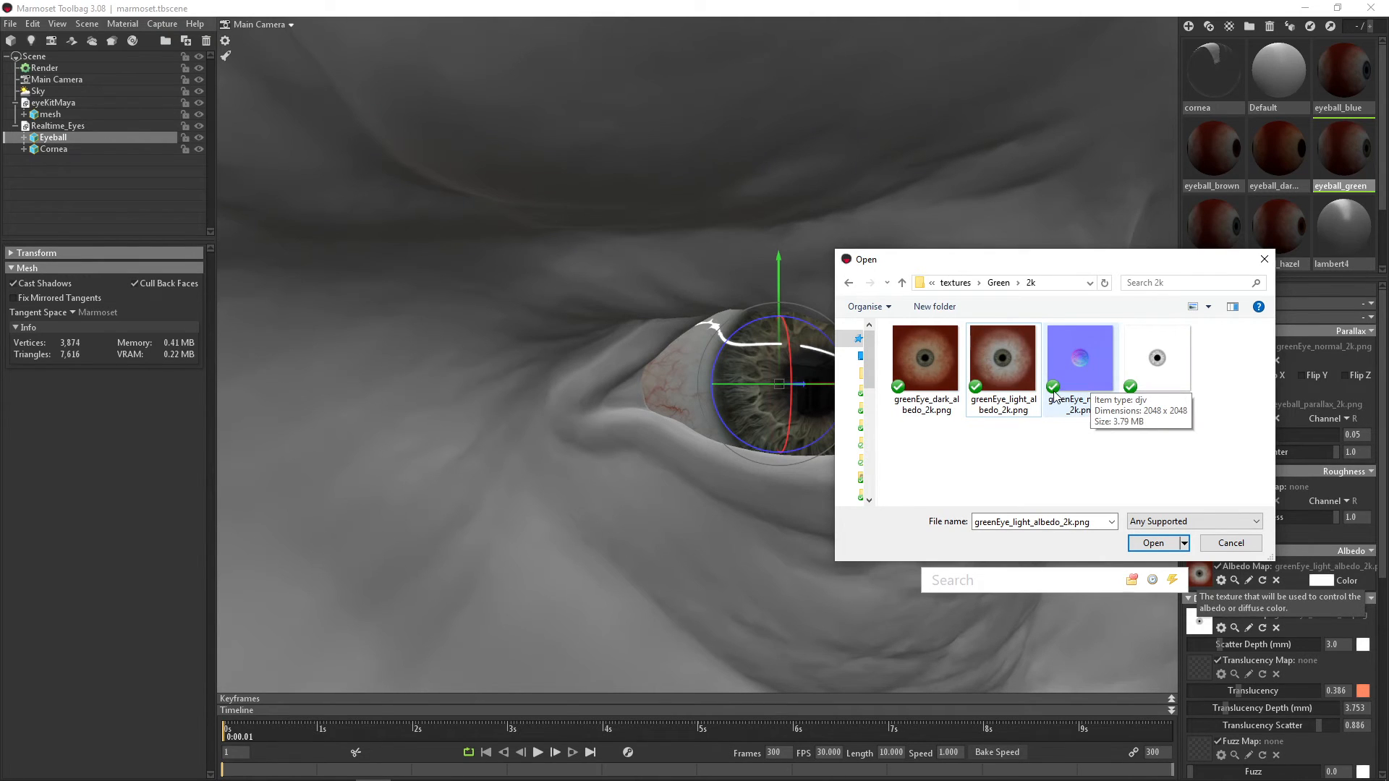
mouse_move(1070, 423)
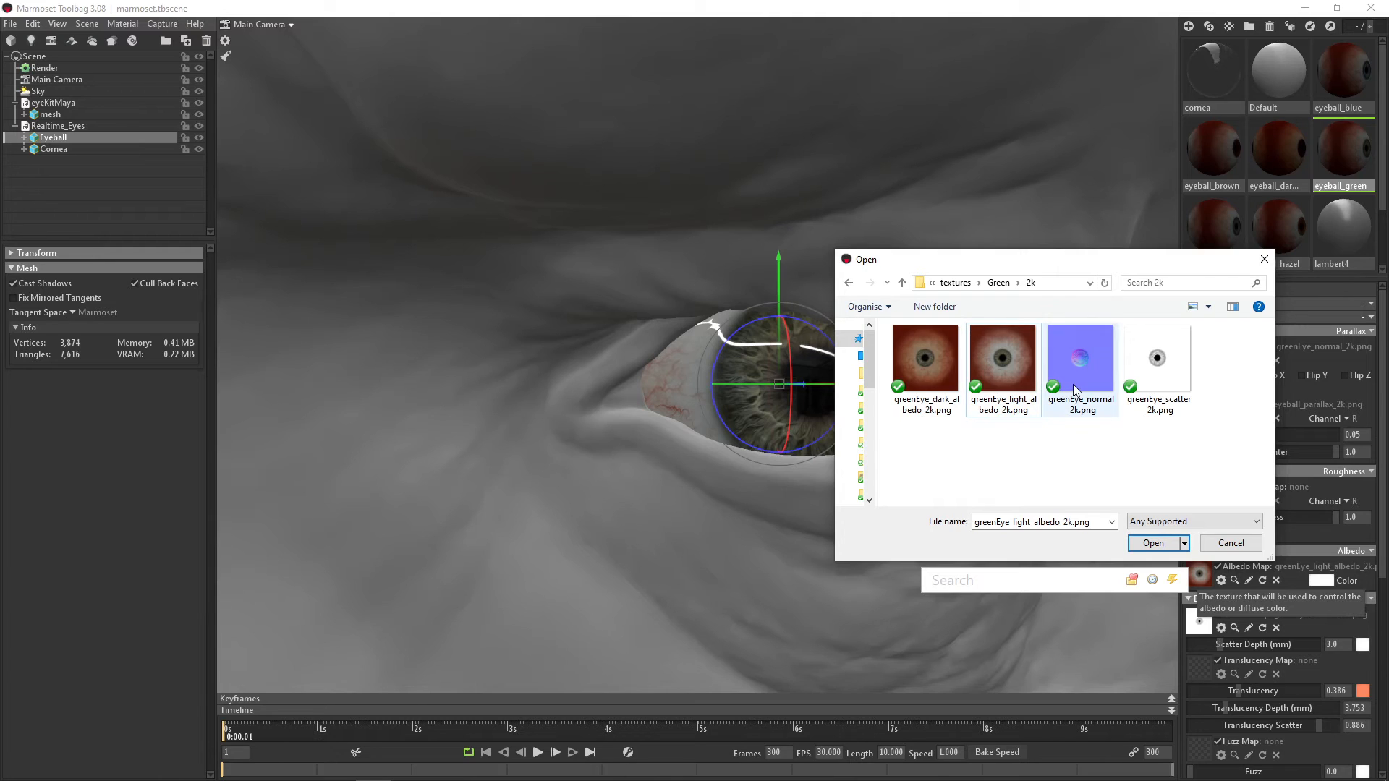
mouse_move(1073, 428)
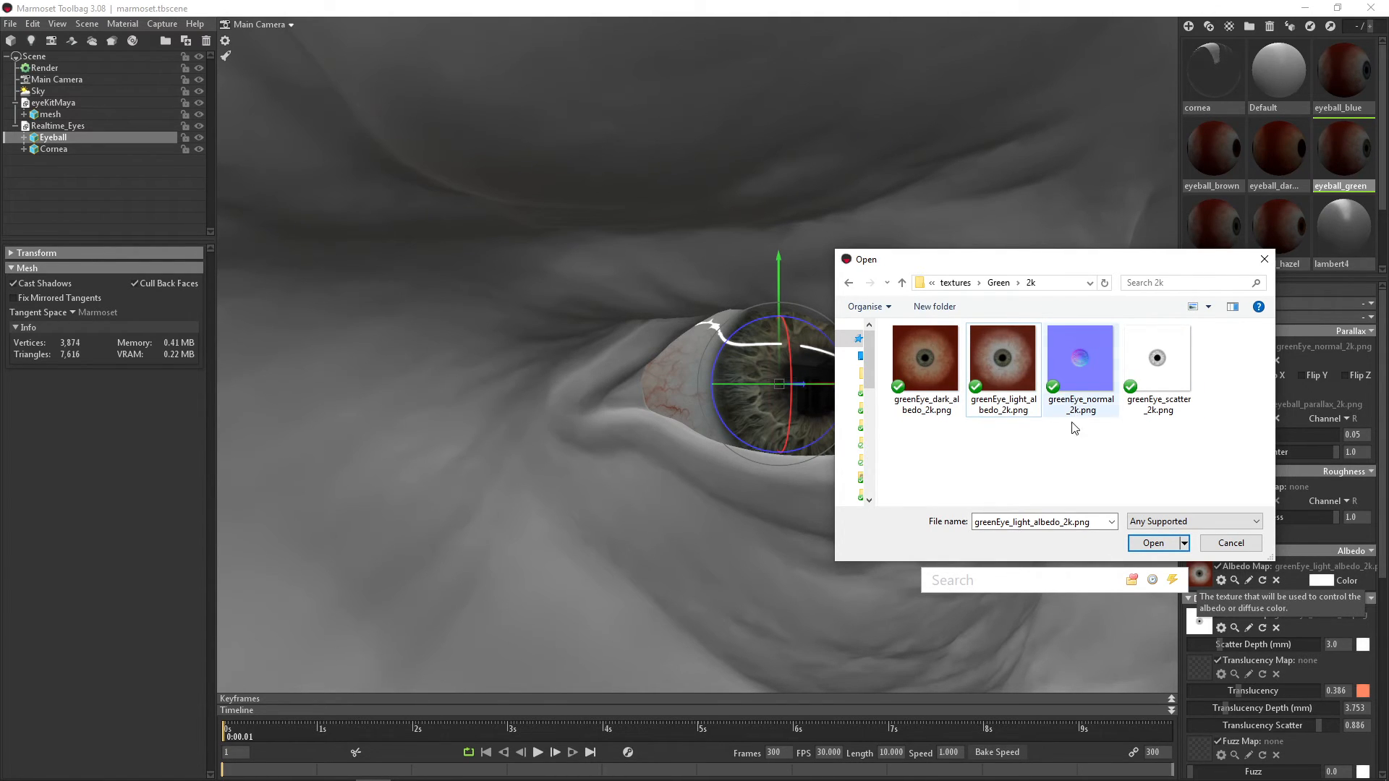
Step: Load greenEye_dark_albedo_2k.png as the eyeball's Albedo Map instead
click(926, 358)
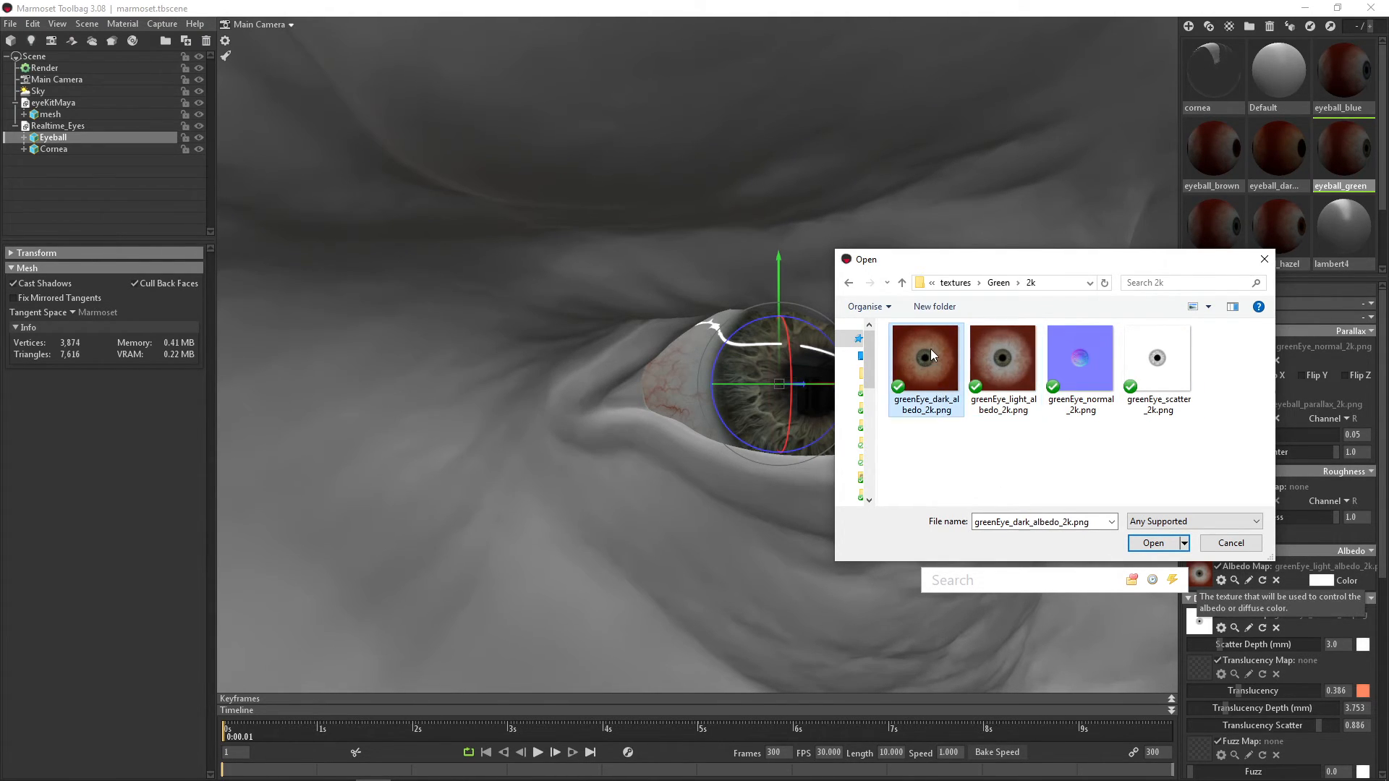
click(1152, 542)
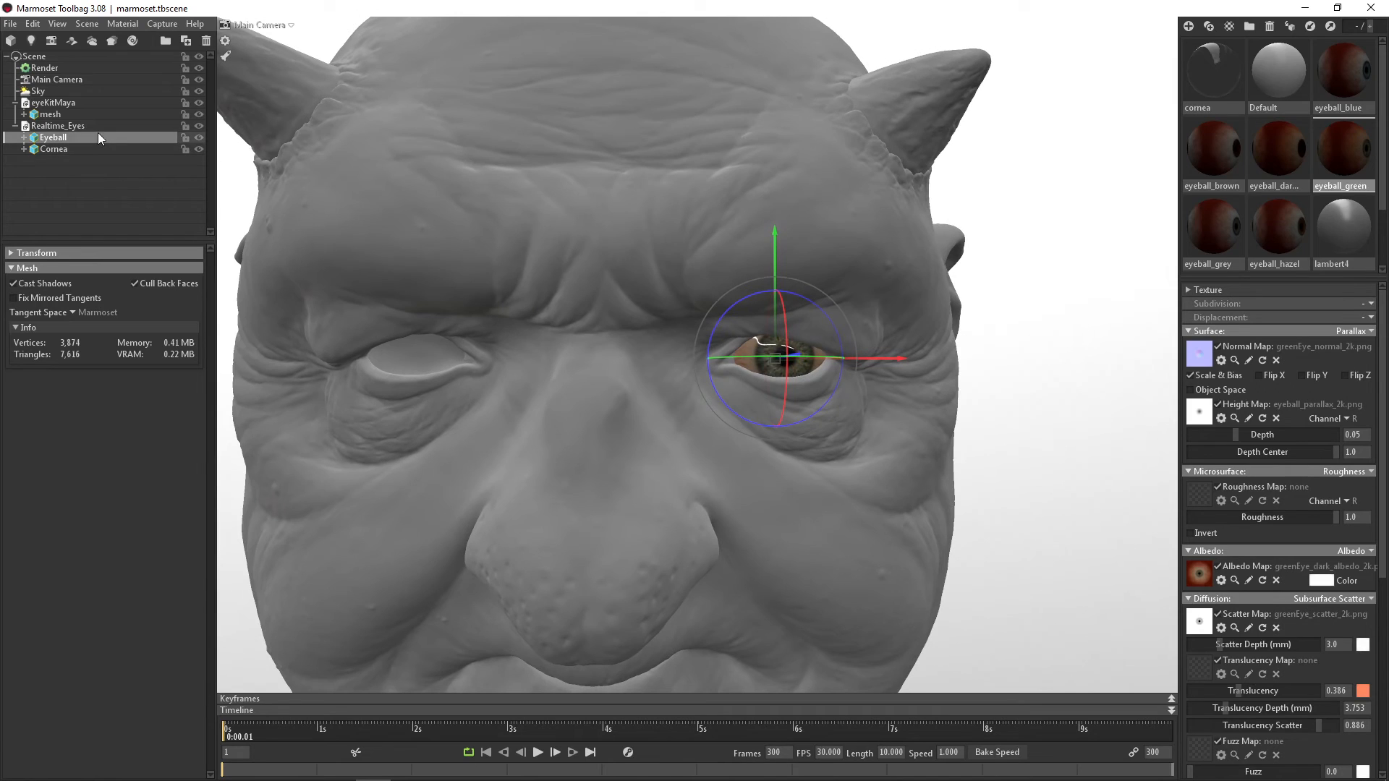
Step: Duplicate the Realtime_Eyes group and slide the copy along X into the left eye socket
click(56, 124)
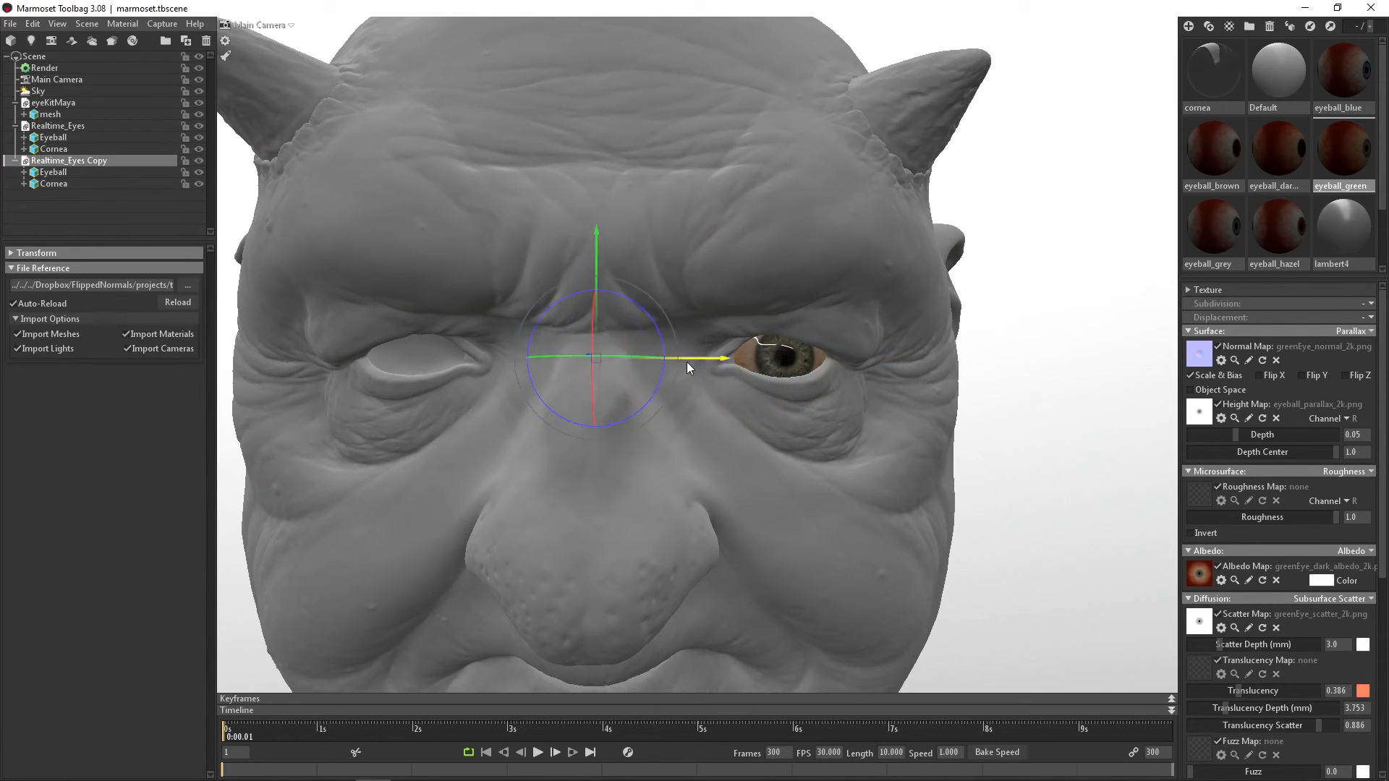
drag(692, 367, 559, 368)
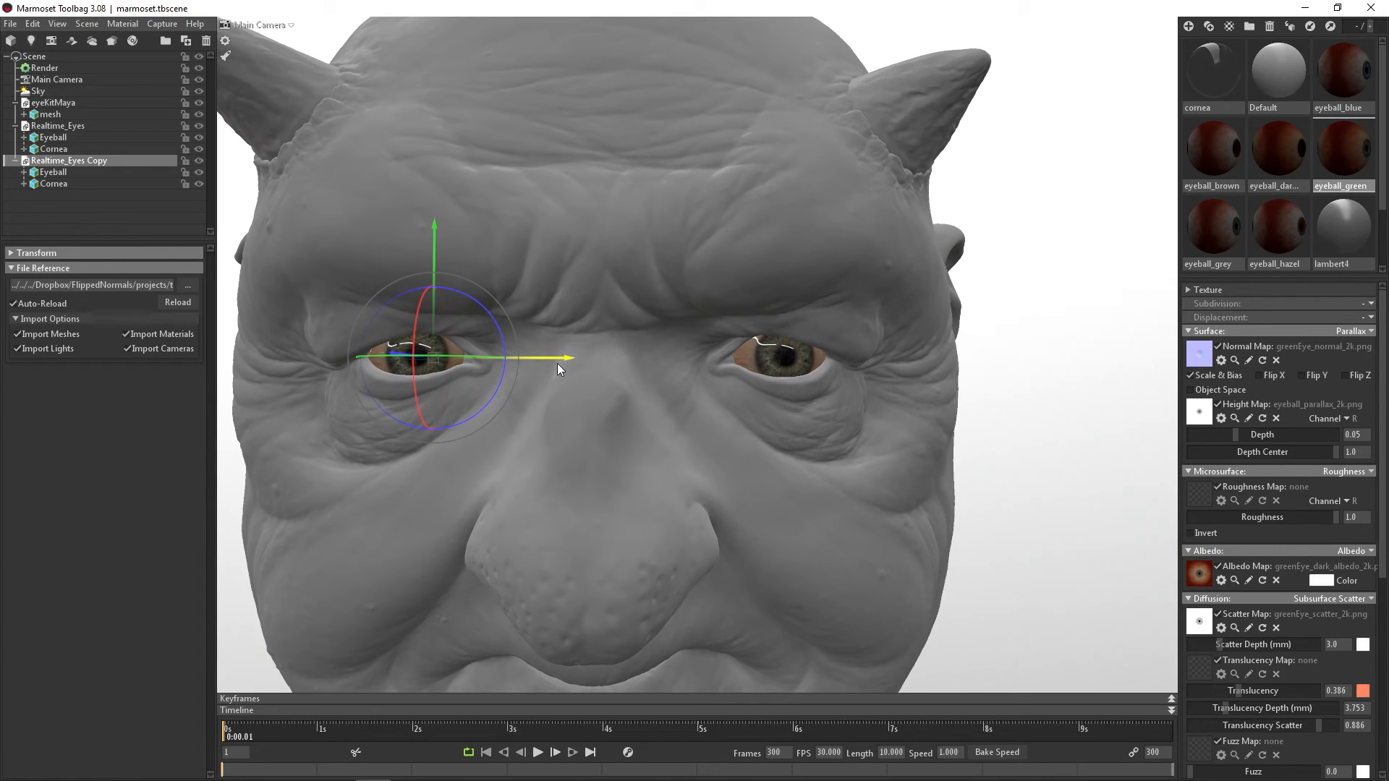